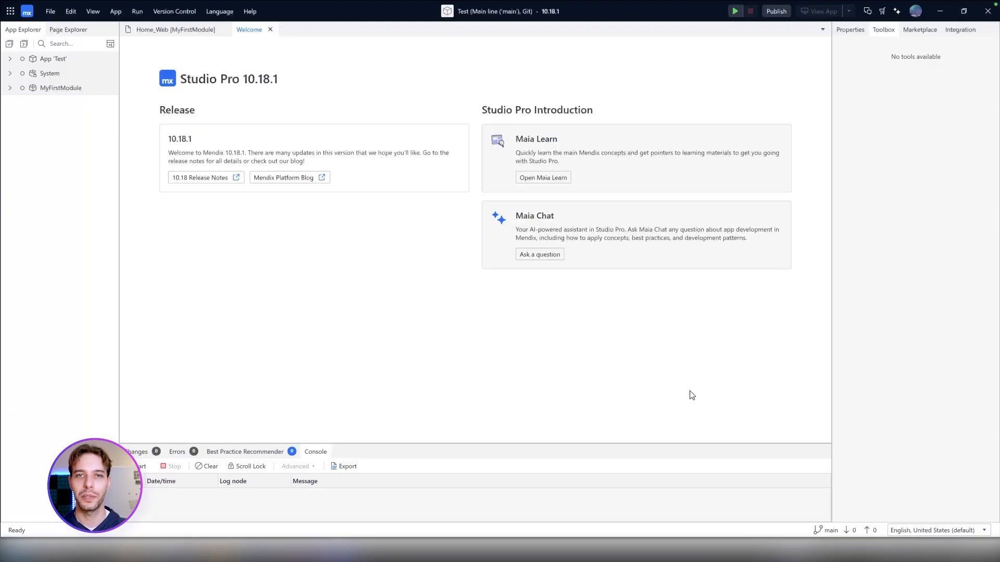
Ask Maia about persistable vs non-persistable entities, then begin typing a follow-up about editing entities.
click(540, 254)
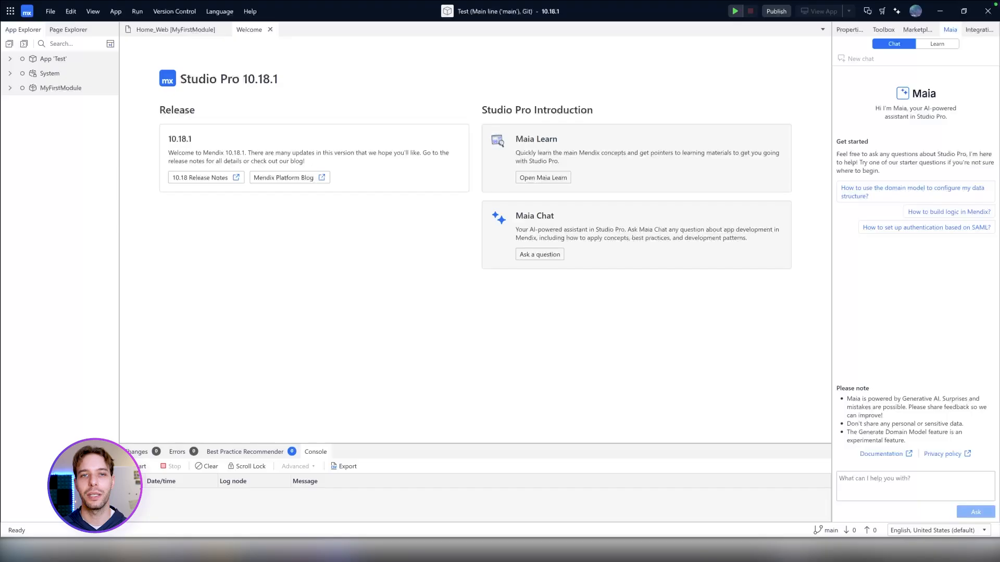
click(914, 484)
text(What's the difference between persistable and non-persistable entities)
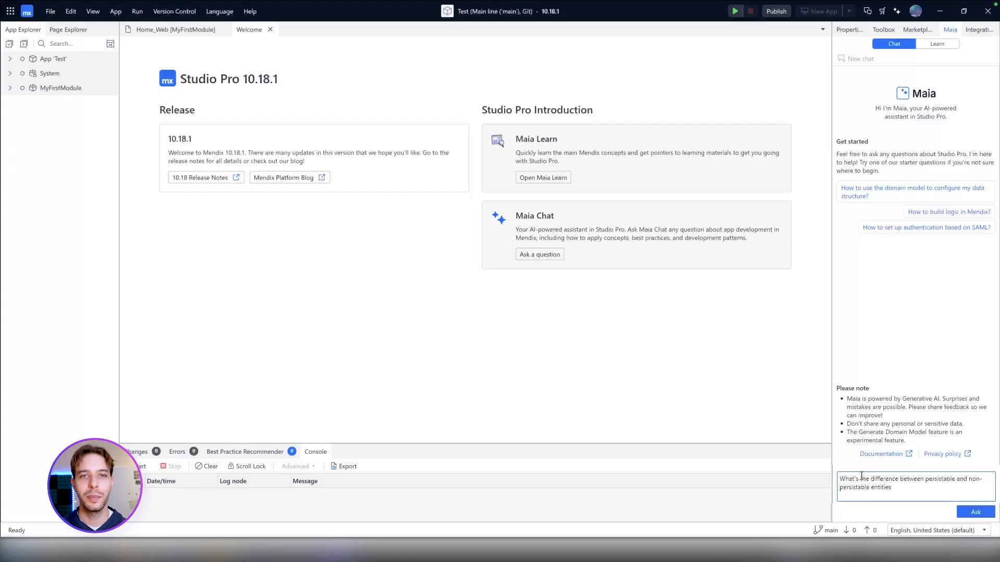
click(976, 513)
text(H)
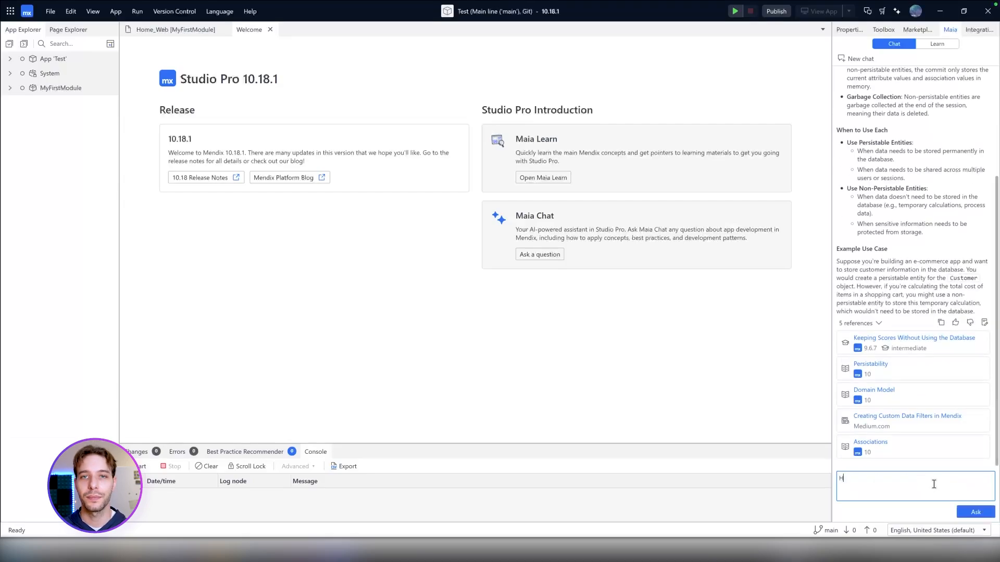
text(ow can I edit the entities)
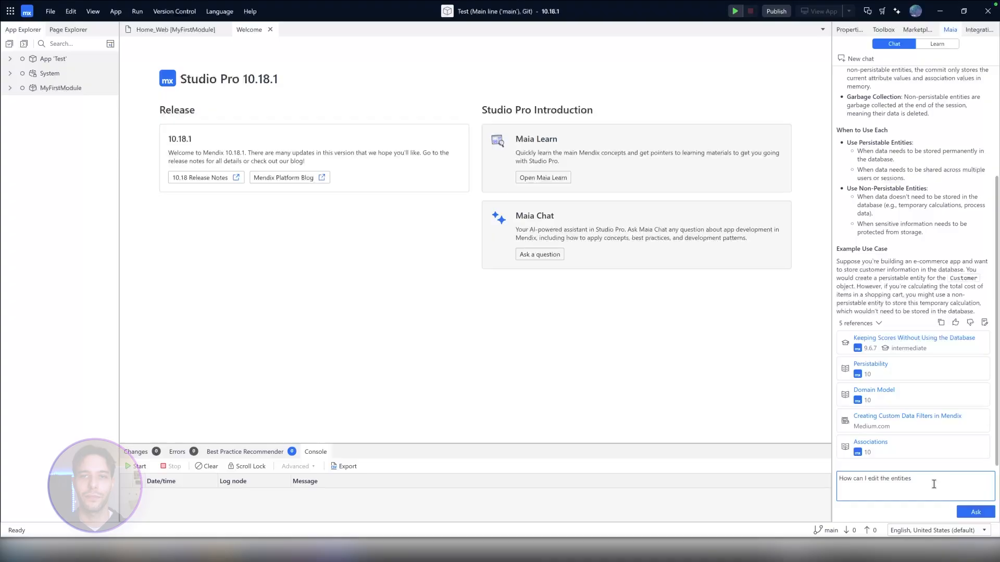
Start a new Maia chat and ask for the CSS for changing a button.
click(975, 512)
text(I need)
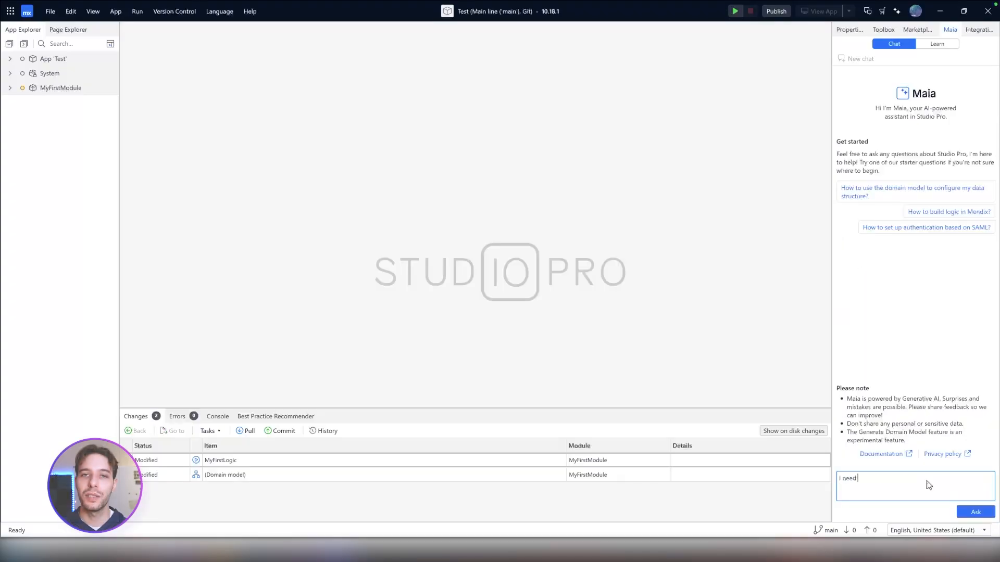
text(the css for changing a buttons colour)
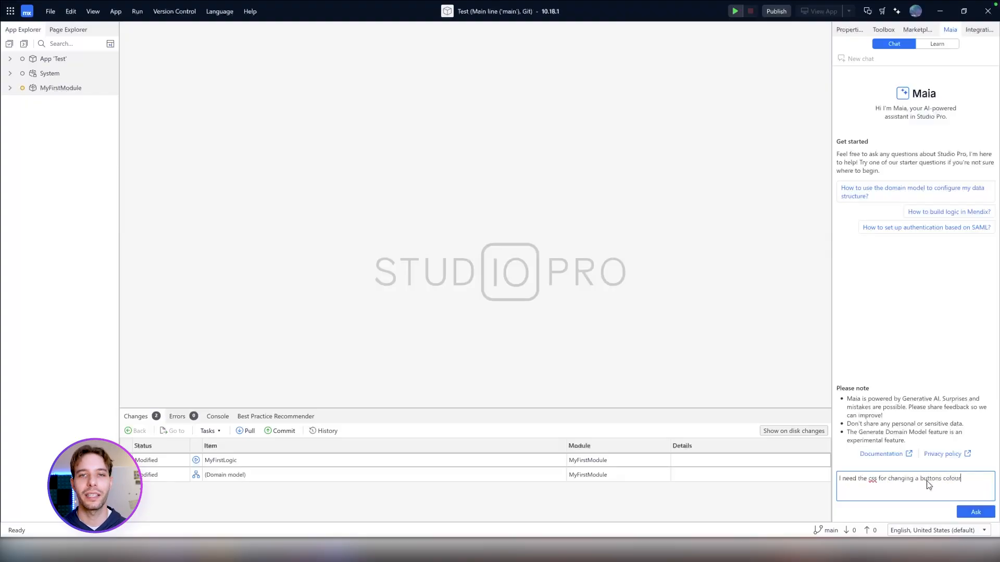
click(975, 512)
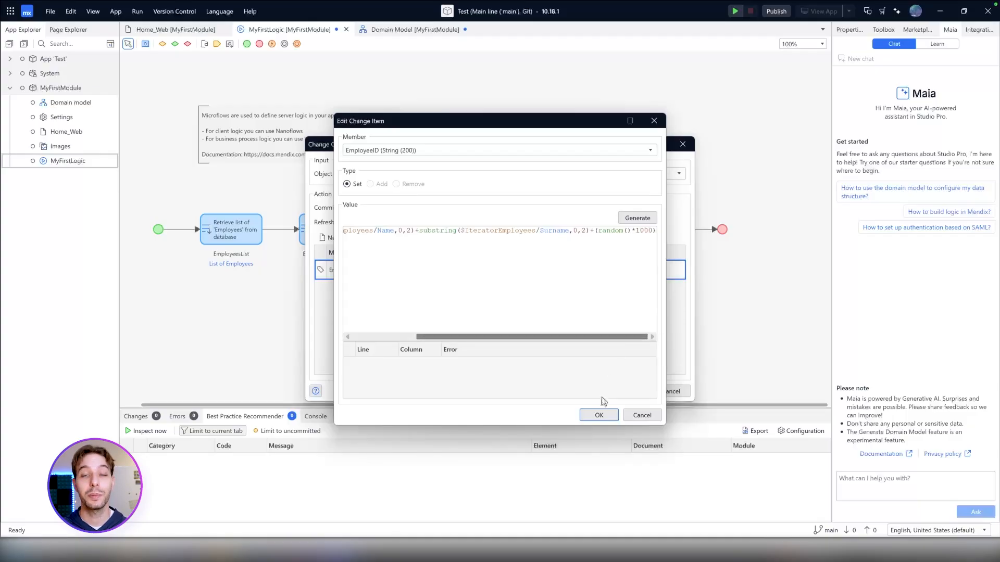
Close the EmployeeID value and change-object dialogs and rerun the best practice inspection.
click(598, 416)
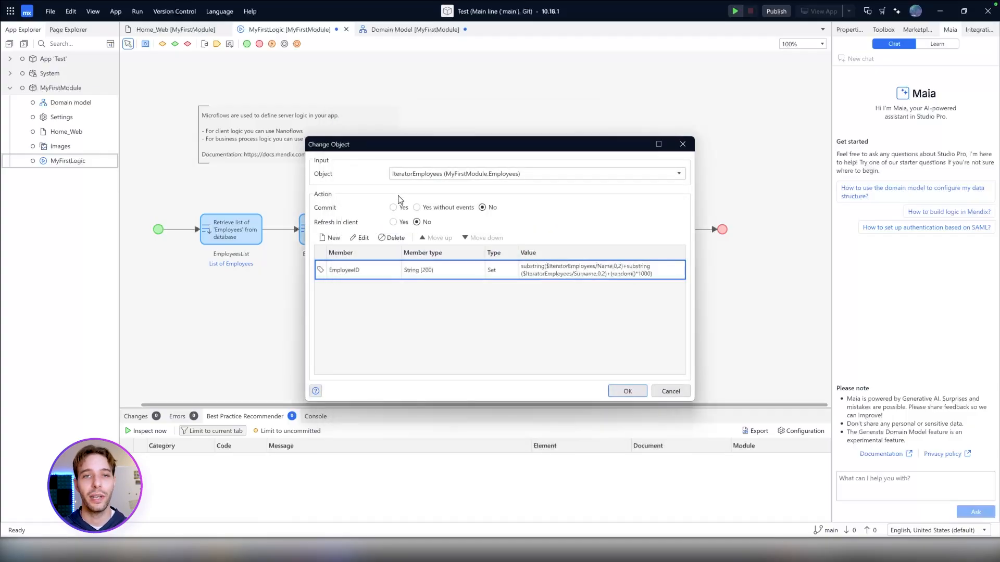
click(393, 208)
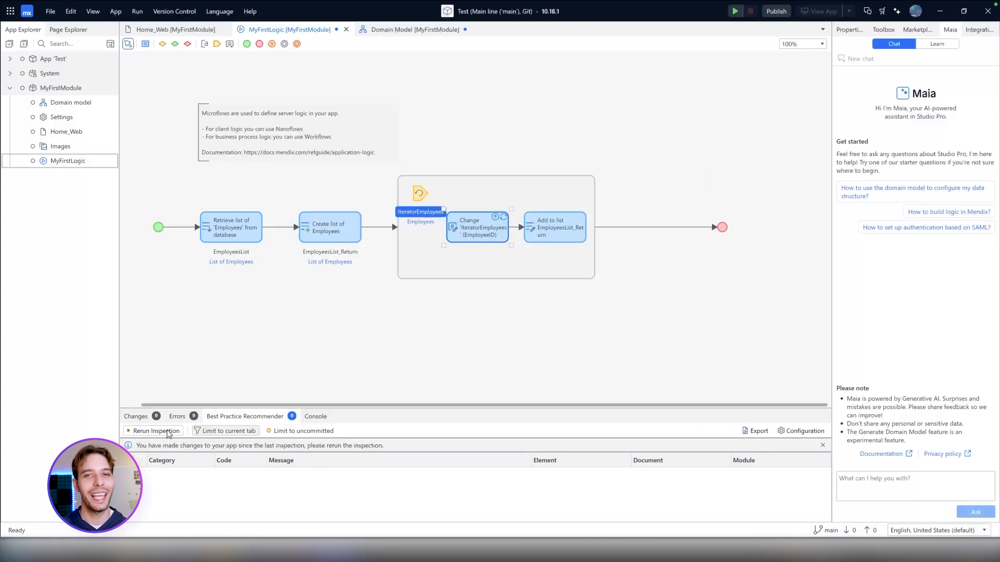
click(153, 430)
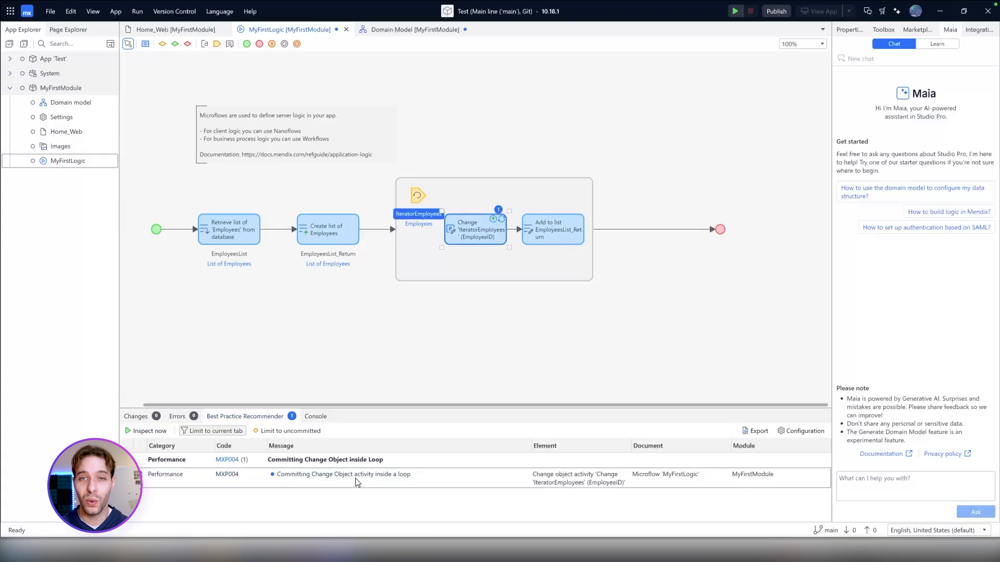
Review the MXP004 commit-inside-loop recommendation details and close them.
right_click(343, 474)
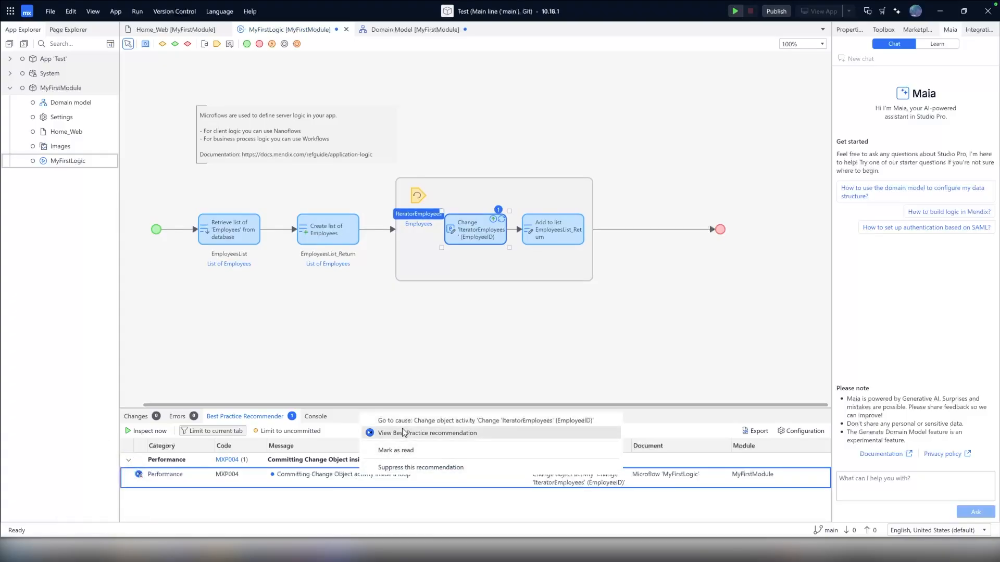
click(427, 433)
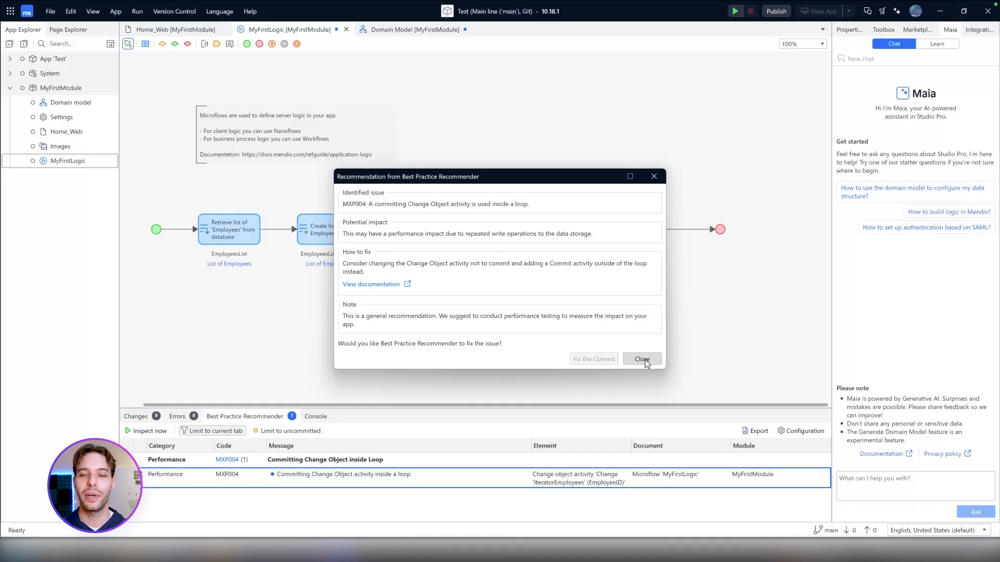
click(642, 359)
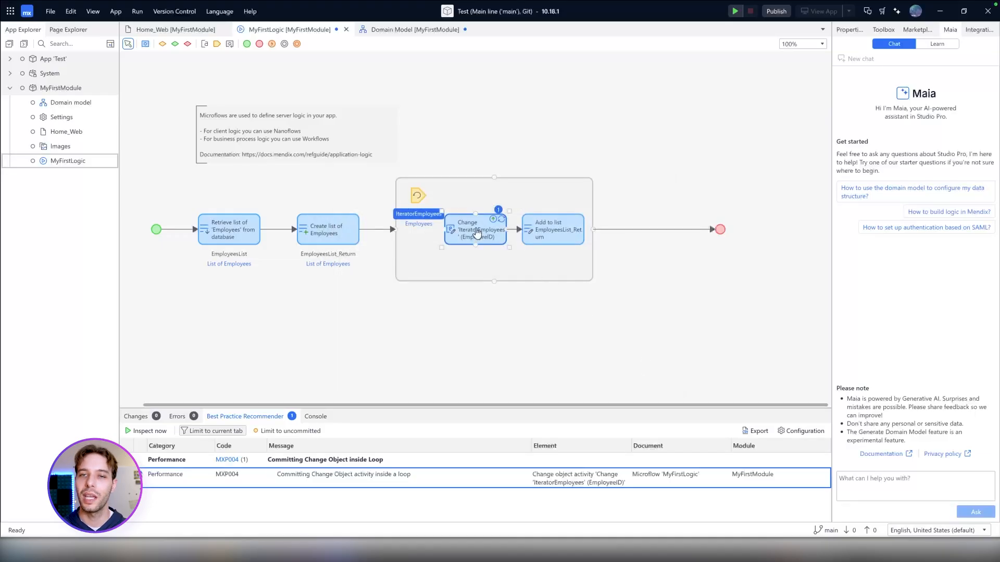
Turn off commit on the loop's Change Object and commit EmployeesList_Return after the loop with refresh in client Yes.
double_click(475, 229)
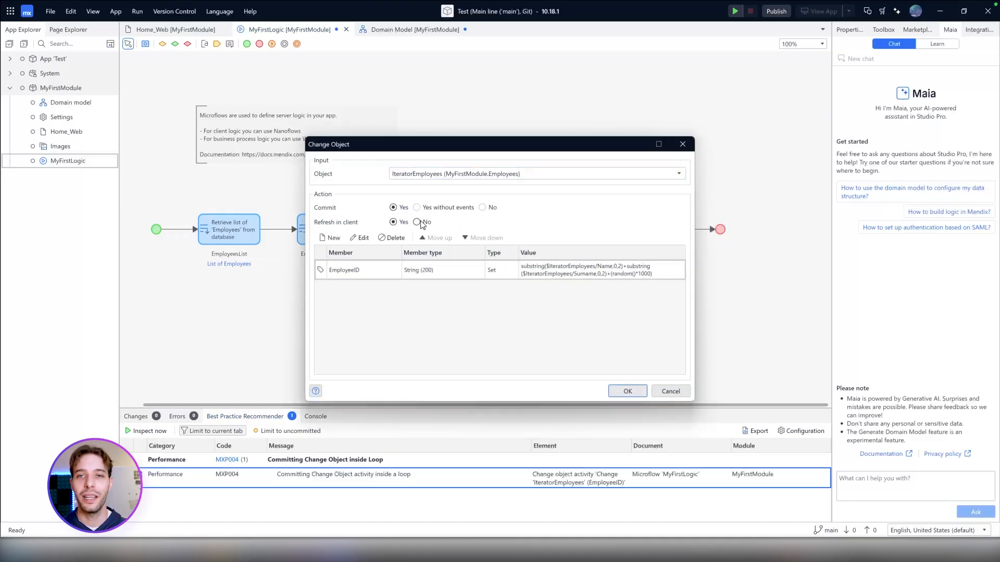
click(482, 207)
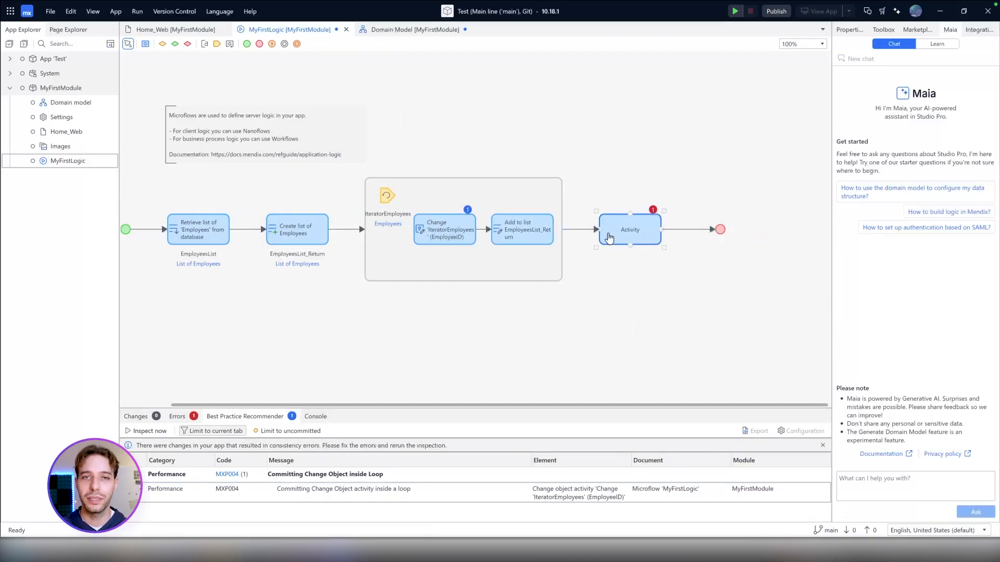
double_click(629, 229)
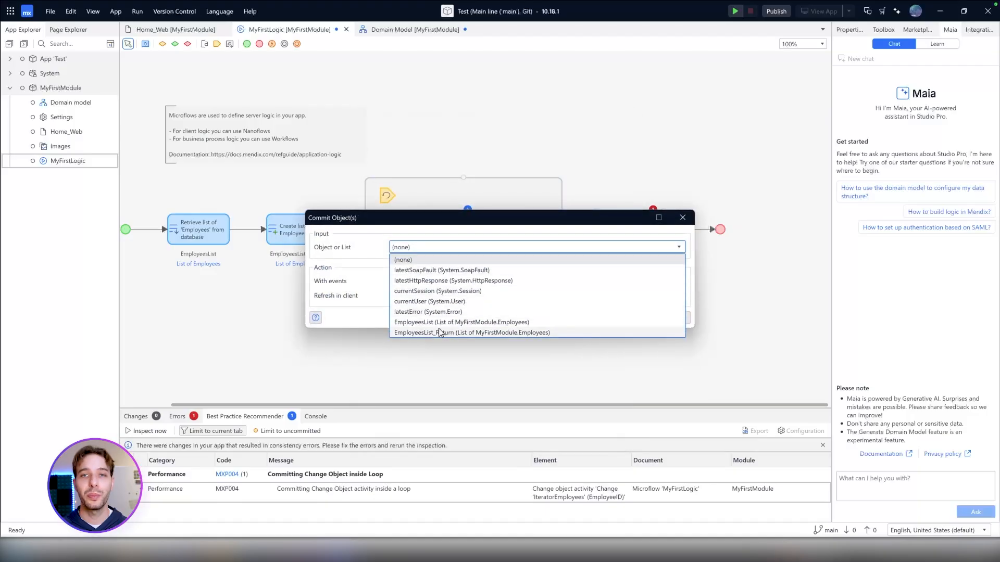
click(472, 332)
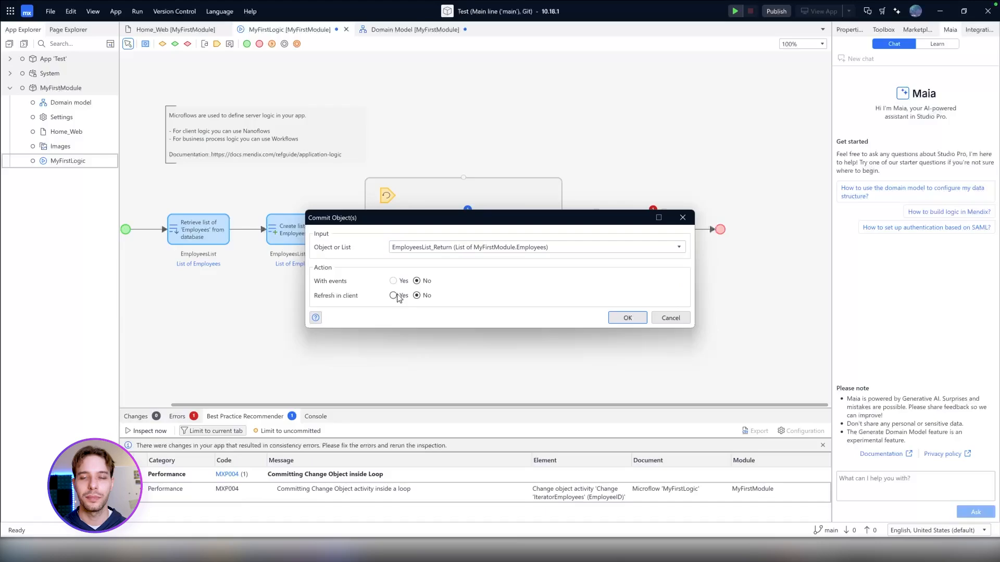
click(394, 295)
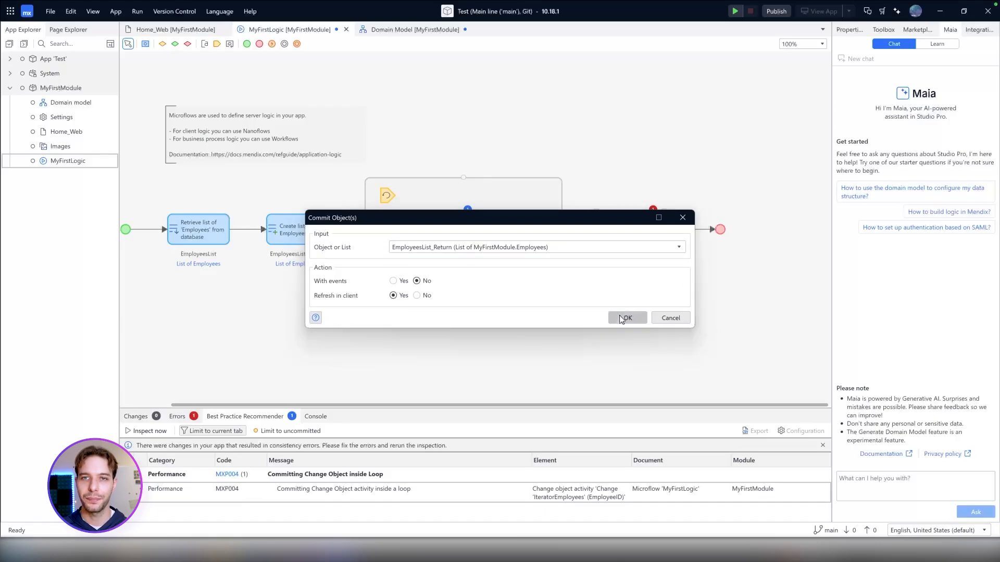
click(626, 317)
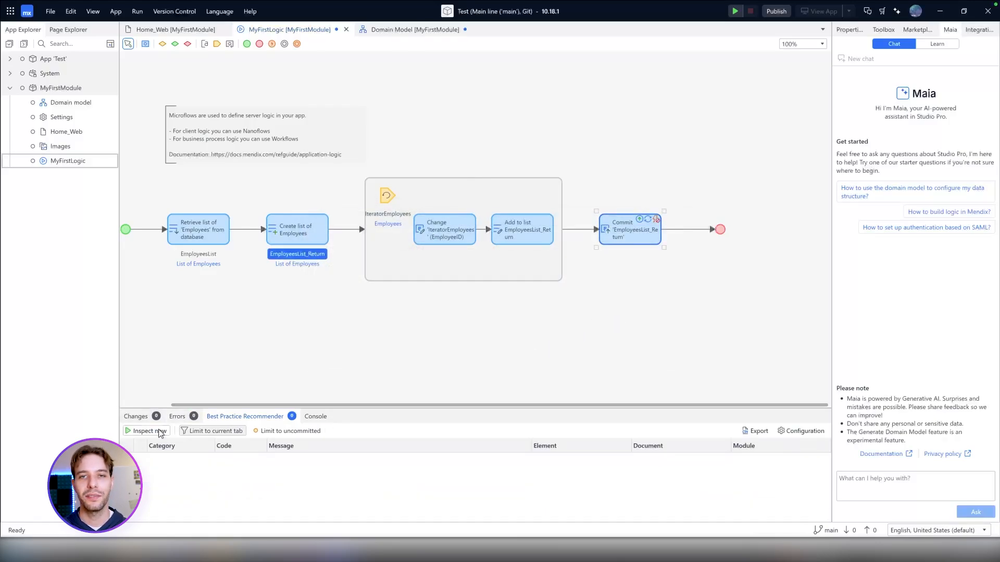
mouse_move(213, 419)
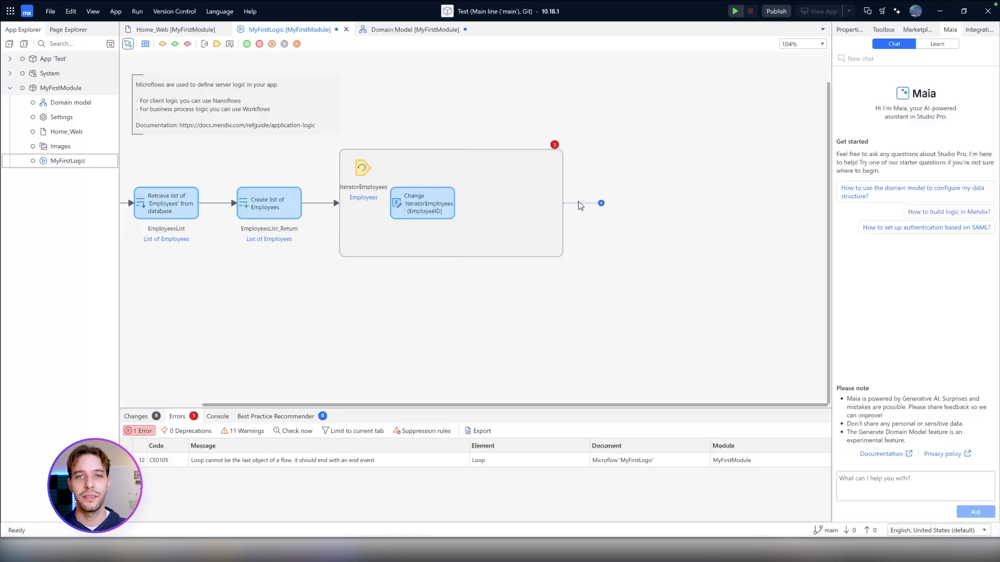
Add an End event after the loop and an Add to list activity inside it from the suggestions.
click(600, 203)
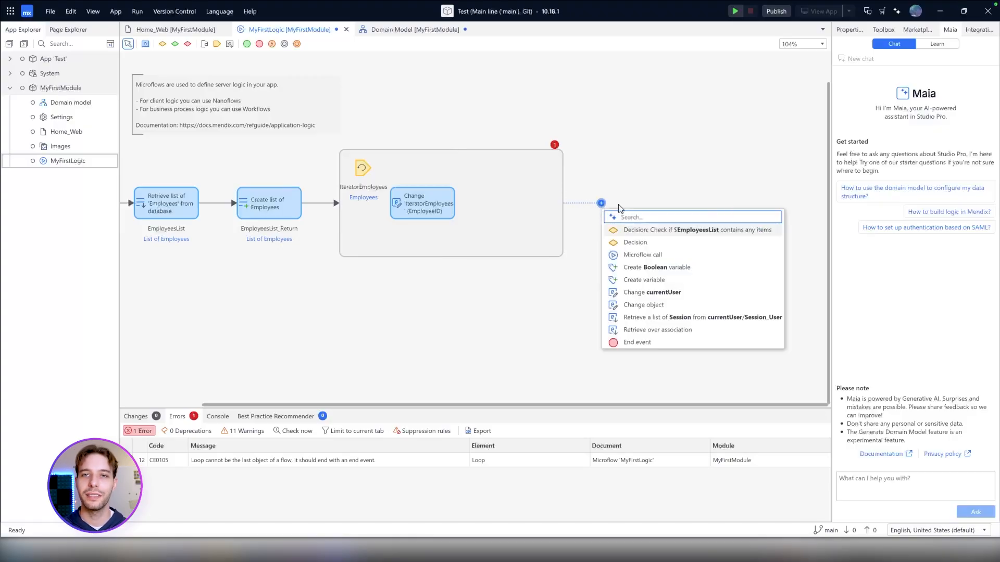
click(634, 347)
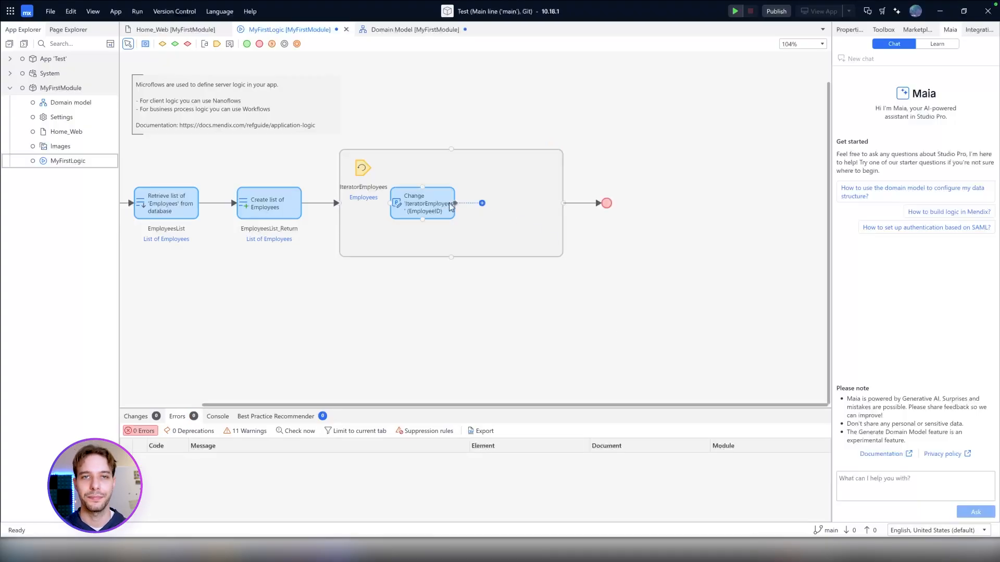
click(482, 204)
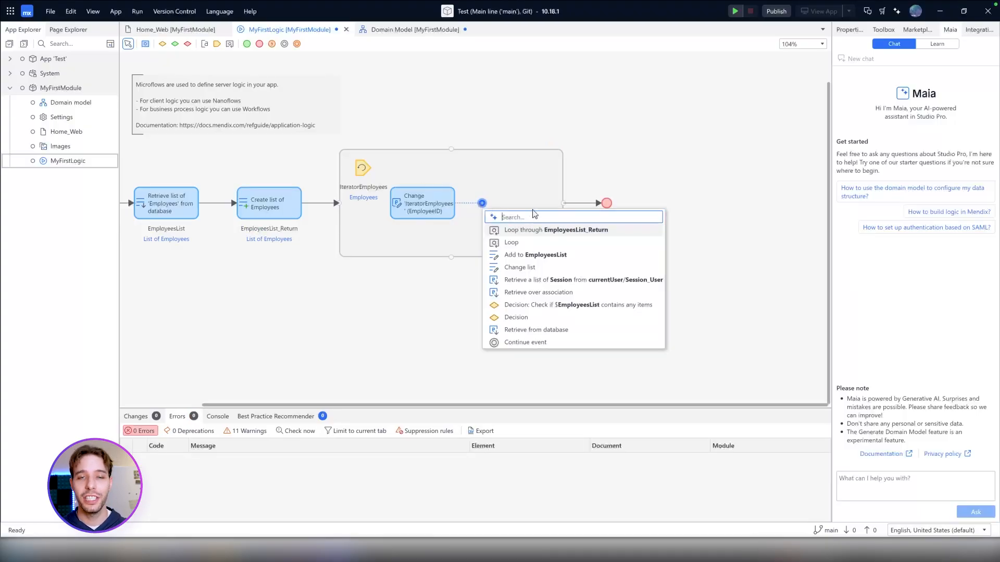
mouse_move(534, 258)
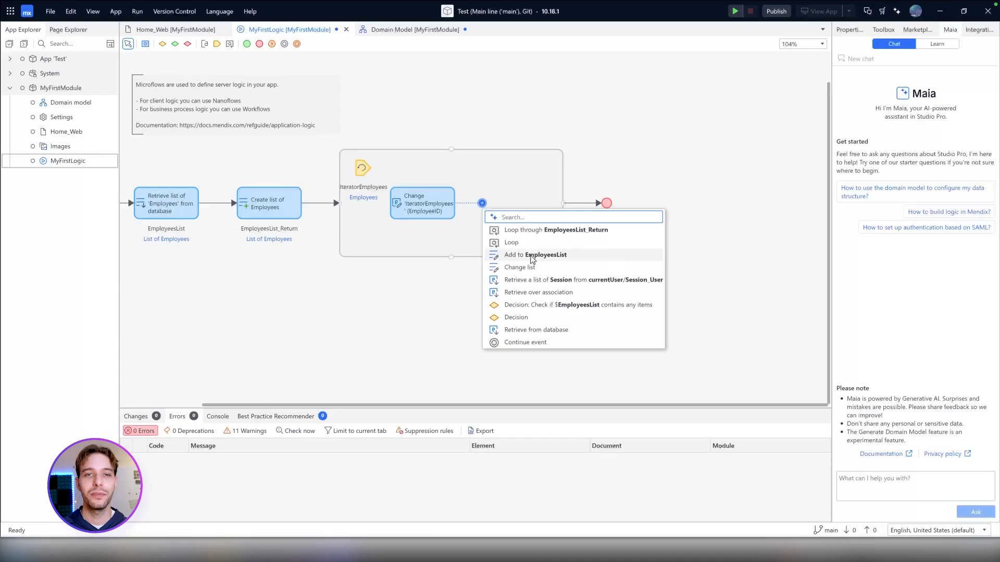
click(535, 254)
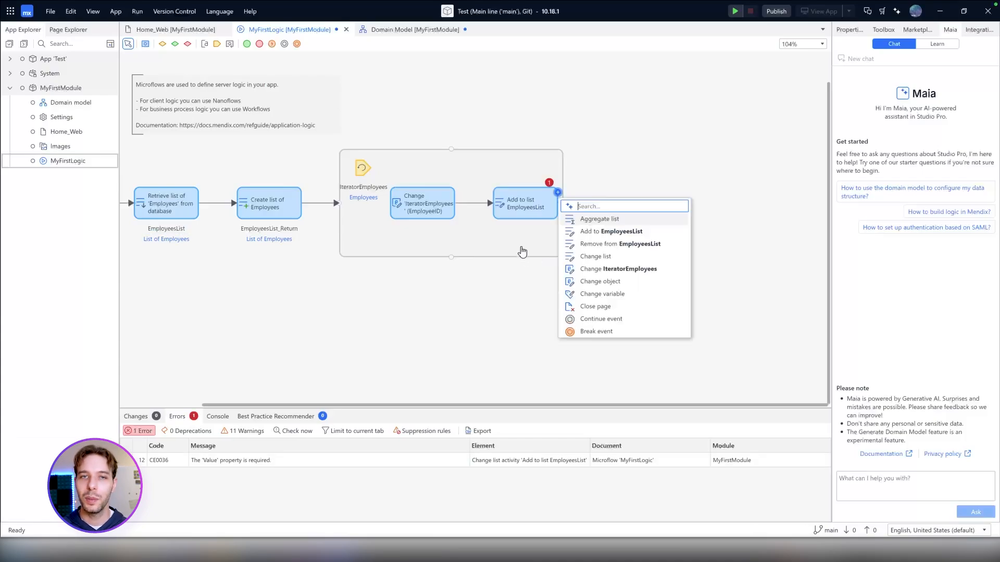
Make the Add to list target EmployeesList_Return with value $IteratorEmployees.
click(594, 256)
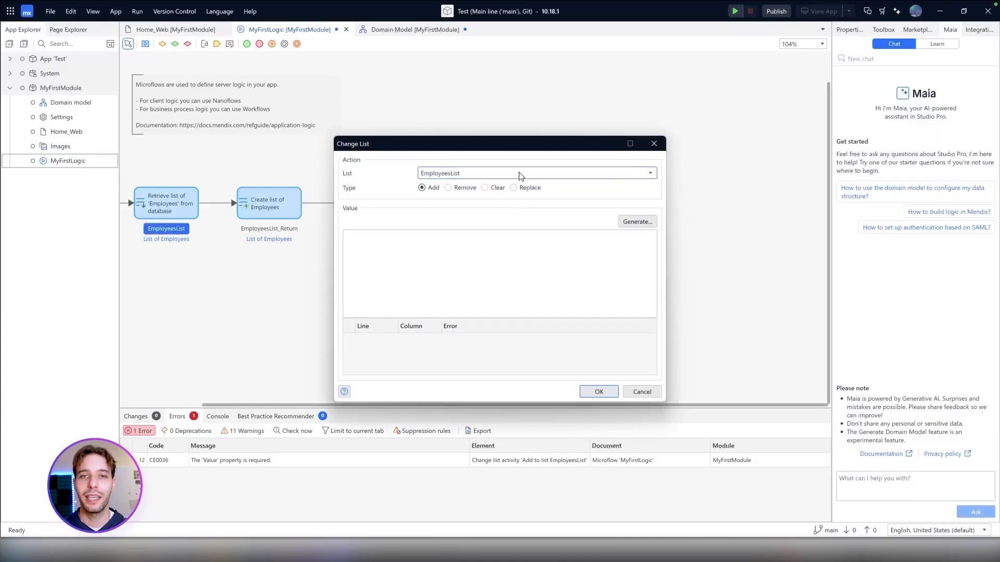
click(535, 173)
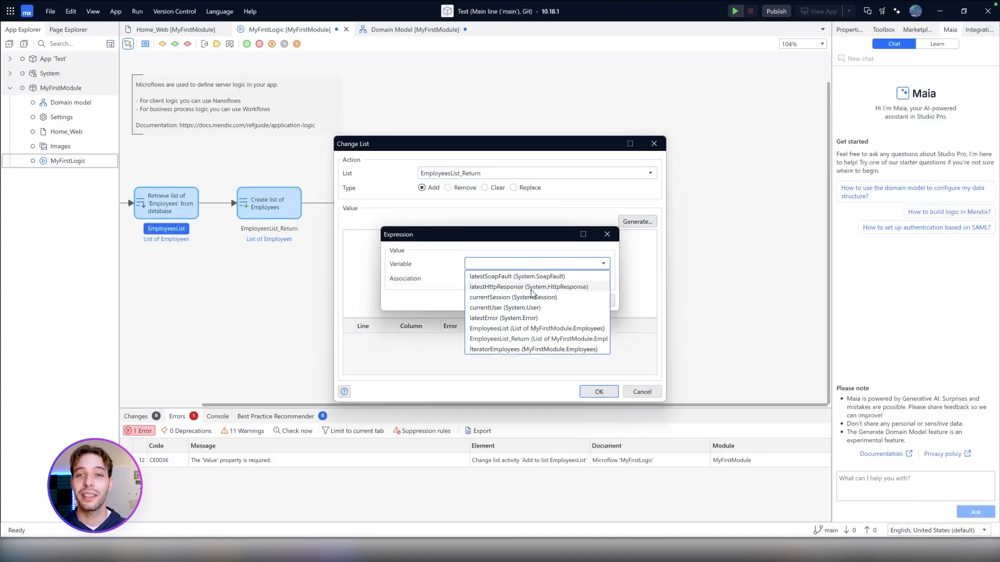
click(535, 349)
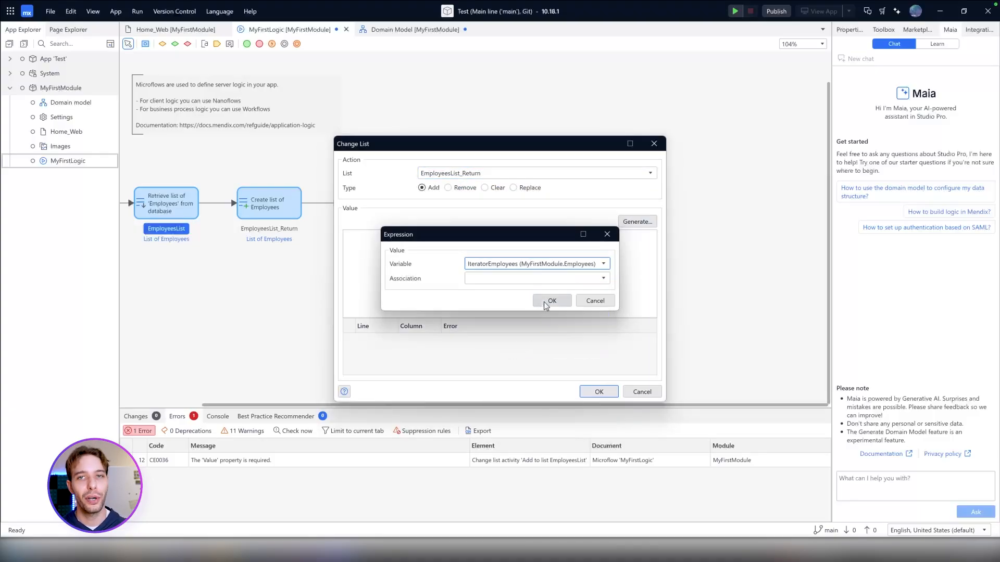
click(551, 300)
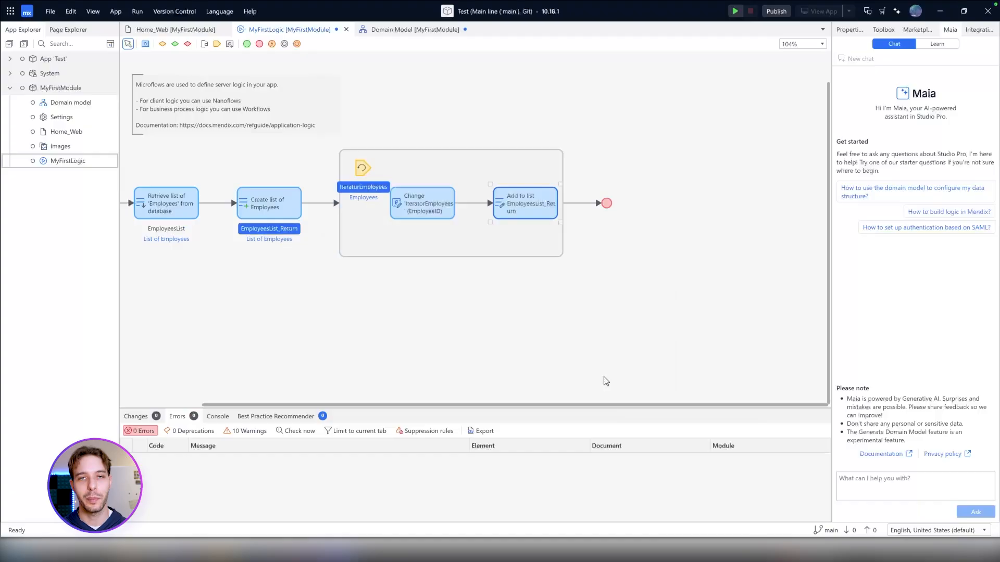
Add a commit of EmployeesList_Return after the loop.
click(578, 203)
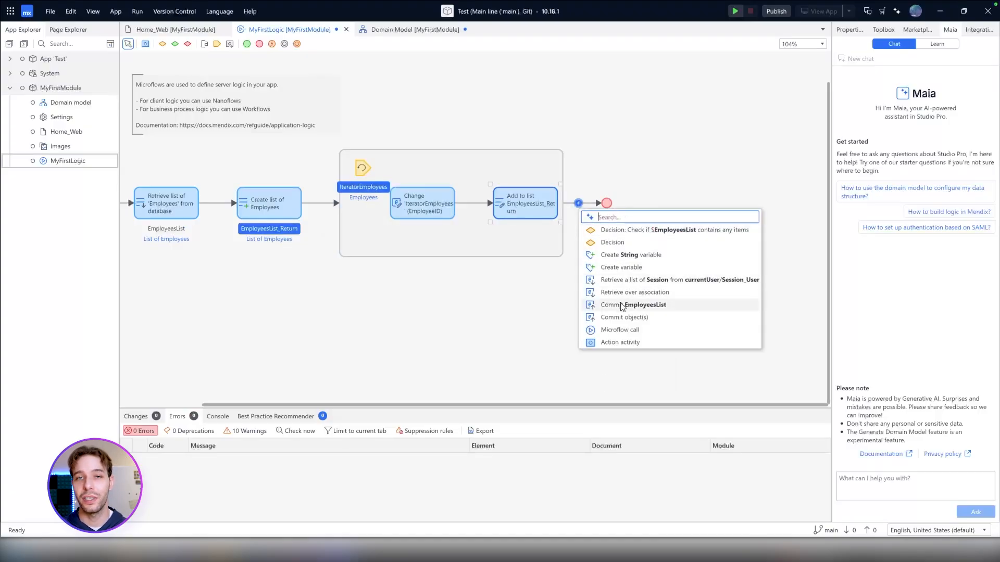
click(634, 305)
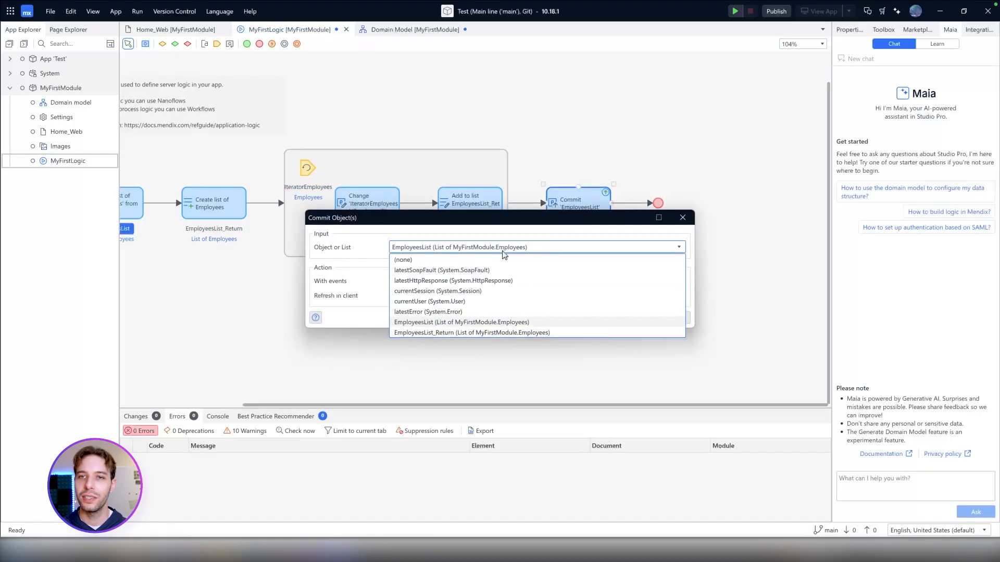
click(472, 332)
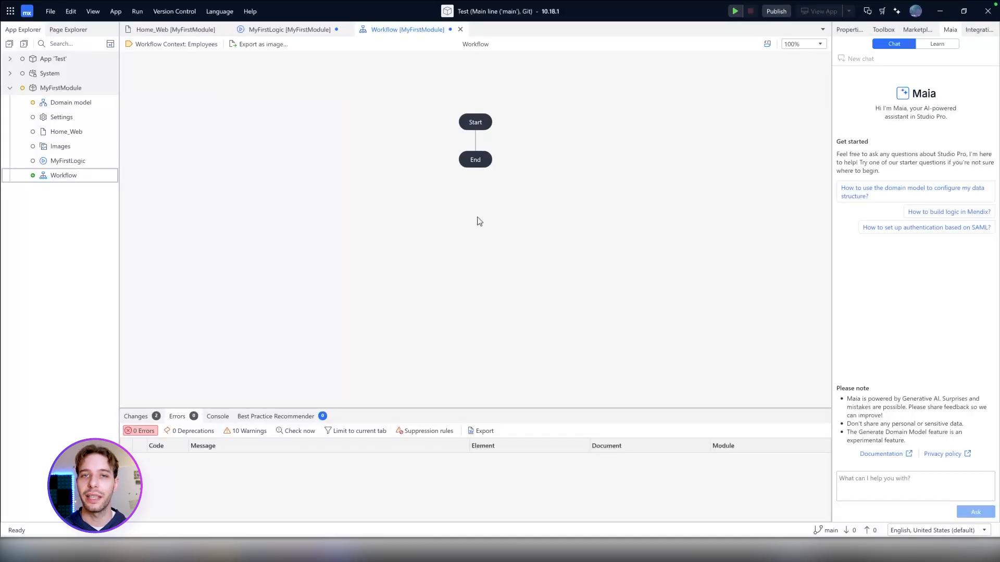
Add a Call microflow, a Parallel split and a Wait for notification in one branch of the Employees workflow.
click(475, 140)
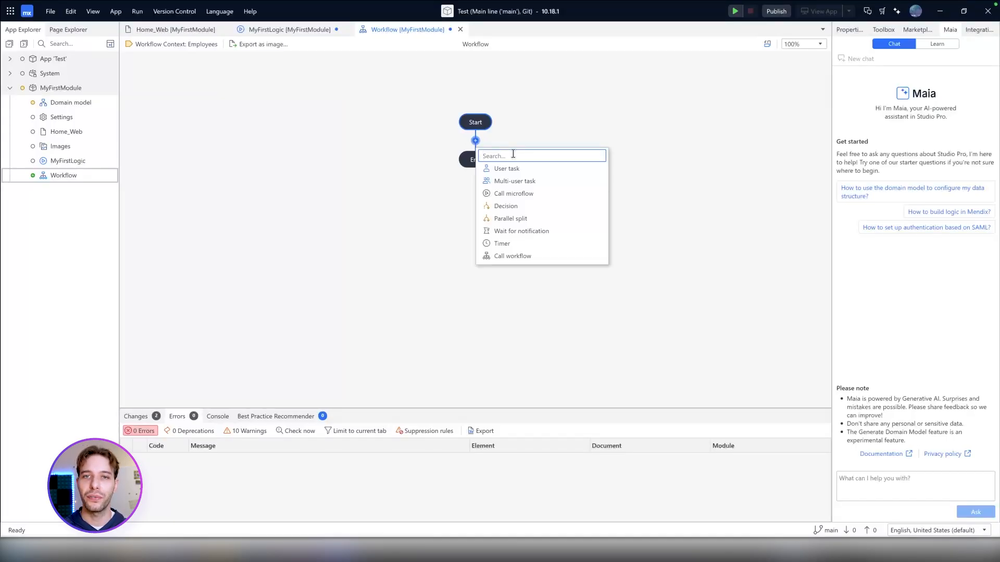
click(513, 194)
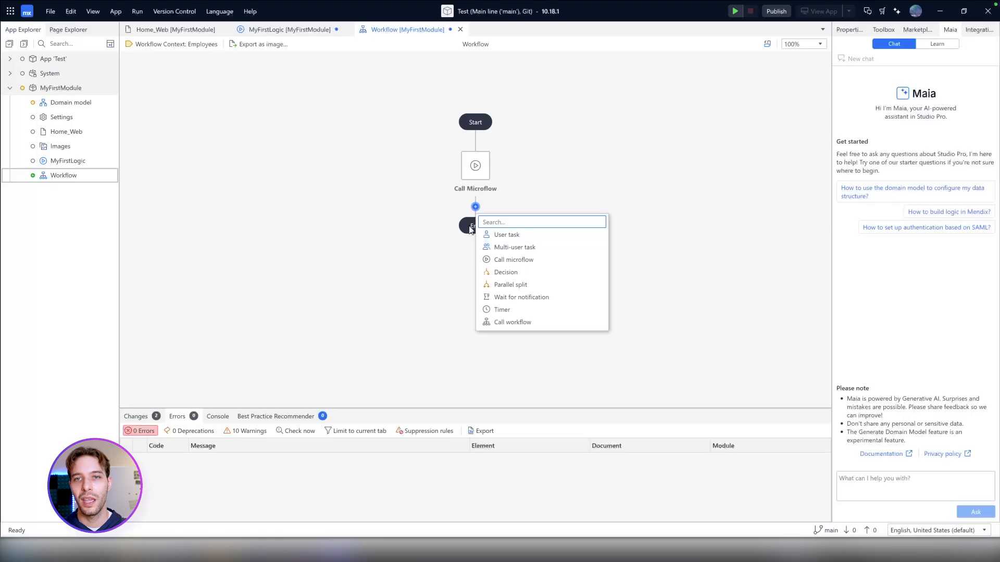
click(510, 284)
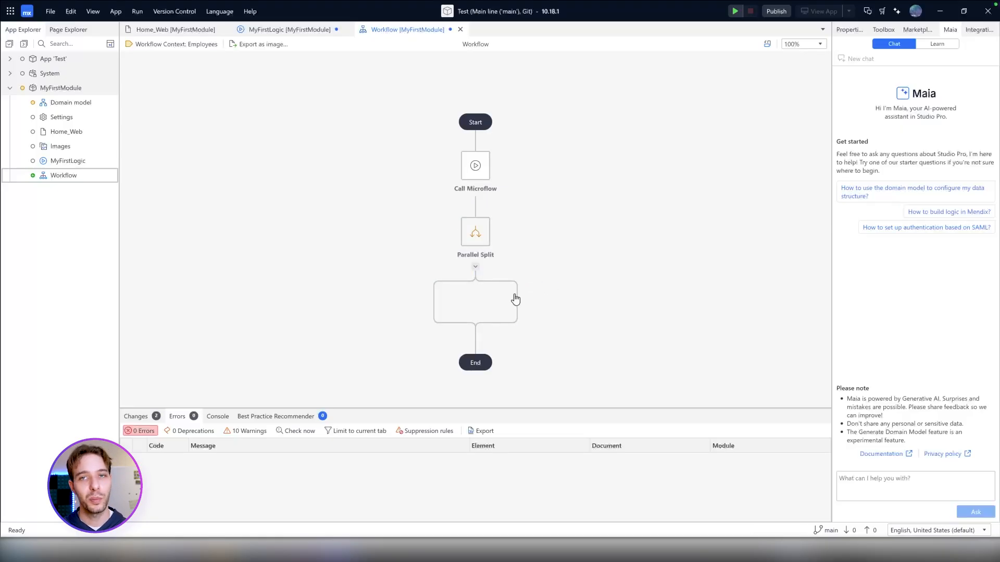
click(516, 302)
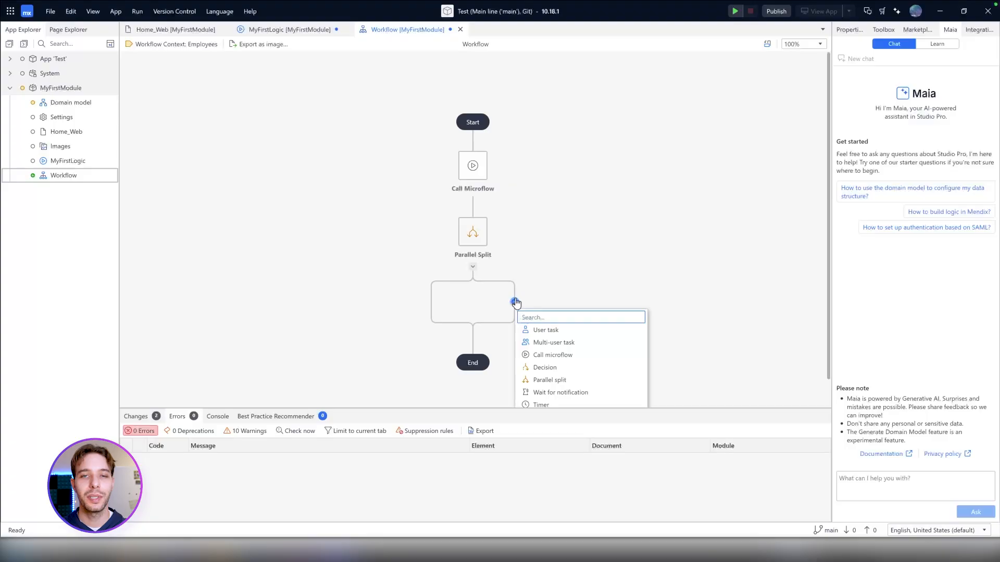
mouse_move(545, 397)
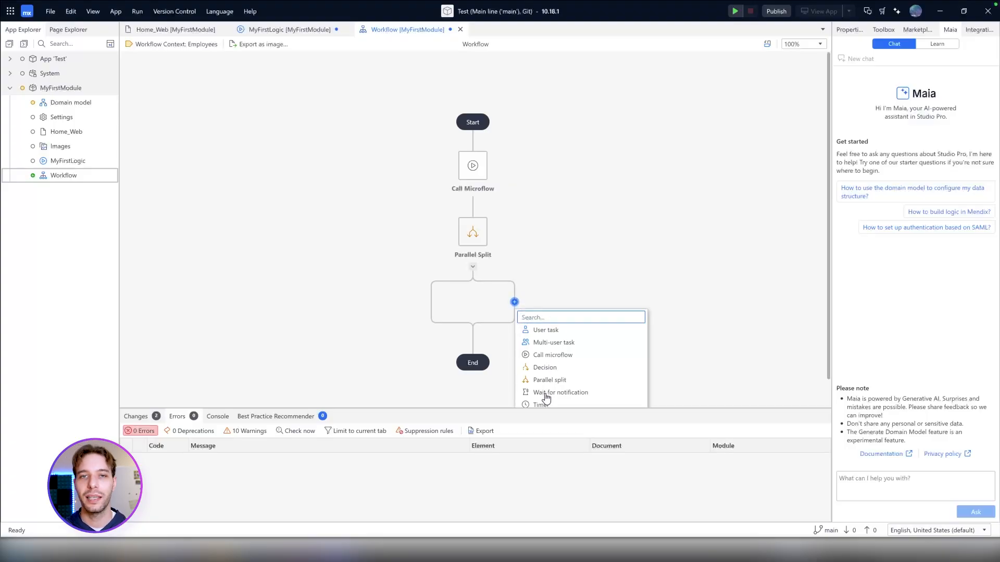
click(560, 393)
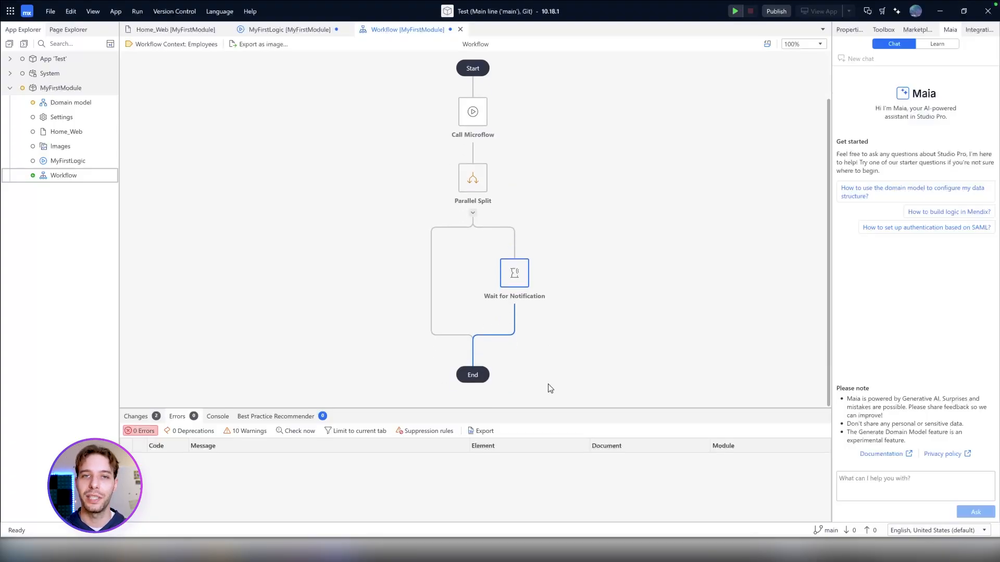
click(175, 29)
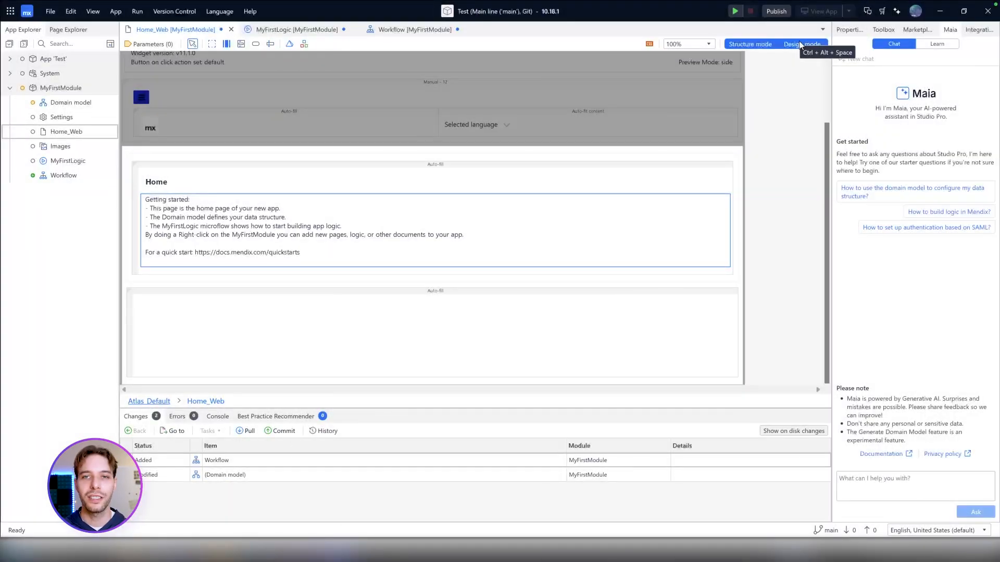
In Design mode, insert an Accordion widget above the text on the Home_Web page.
click(802, 43)
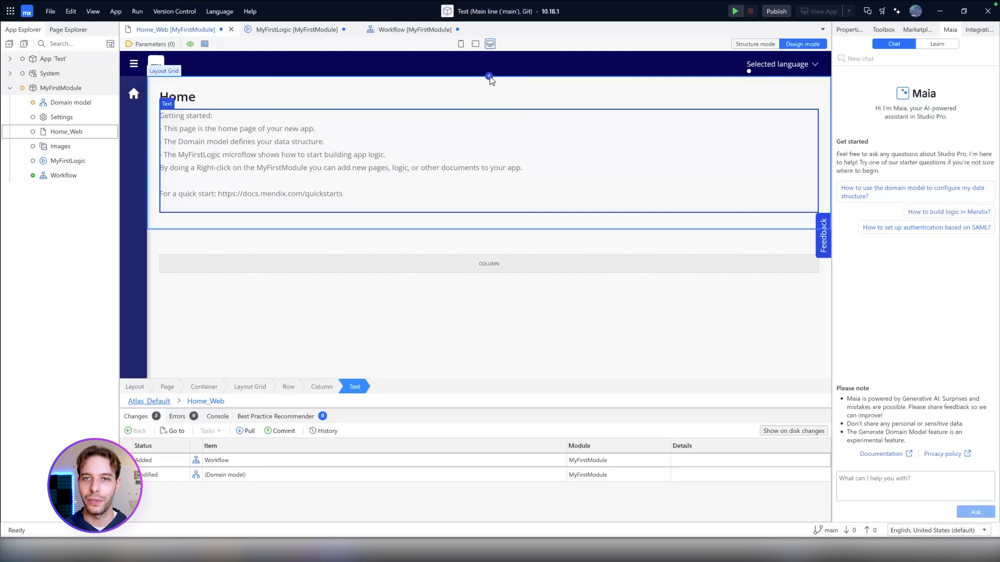
click(488, 76)
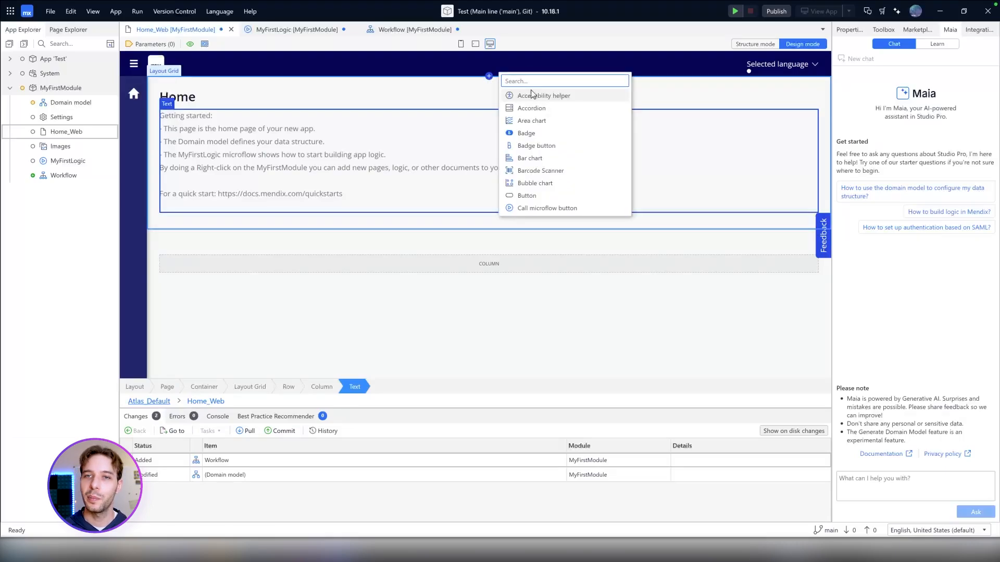
click(530, 107)
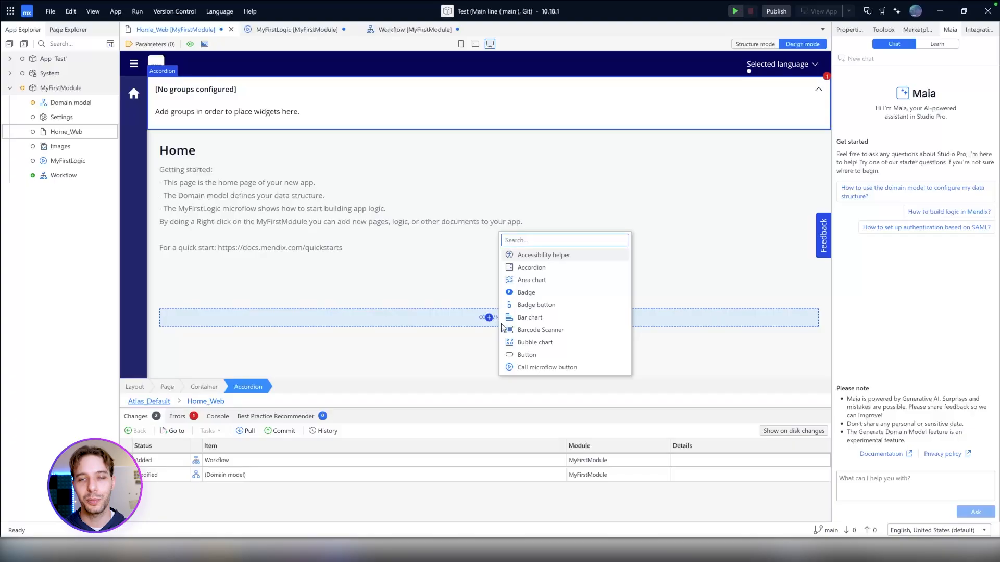
mouse_move(538, 370)
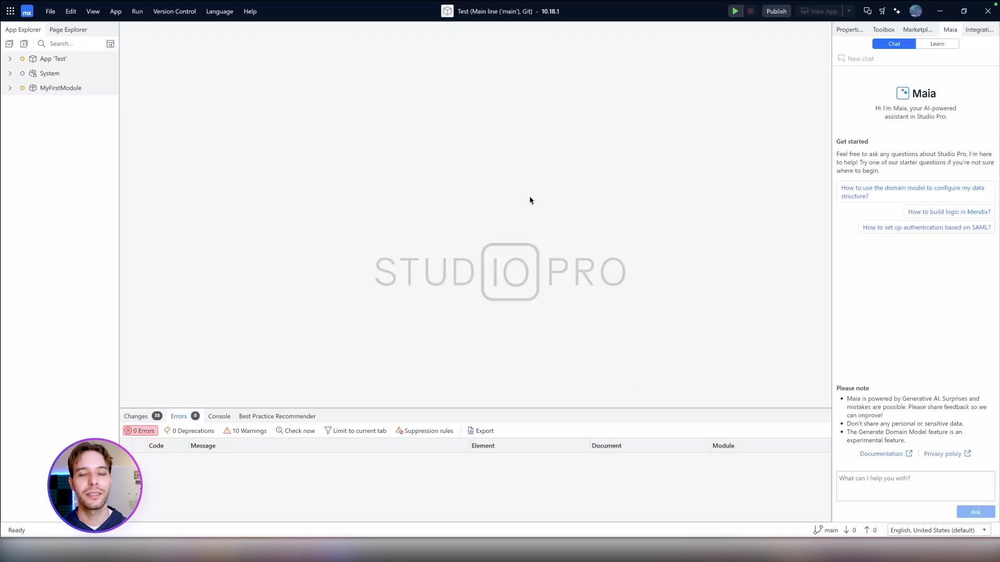
mouse_move(499, 192)
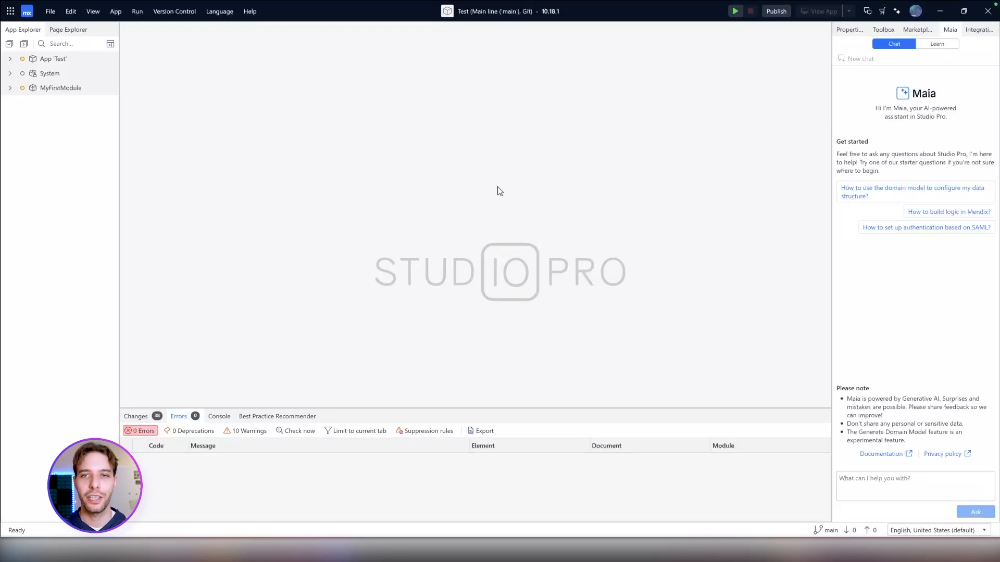
Run Language > Batch Translate from English, United States to Dutch, Netherlands.
click(220, 12)
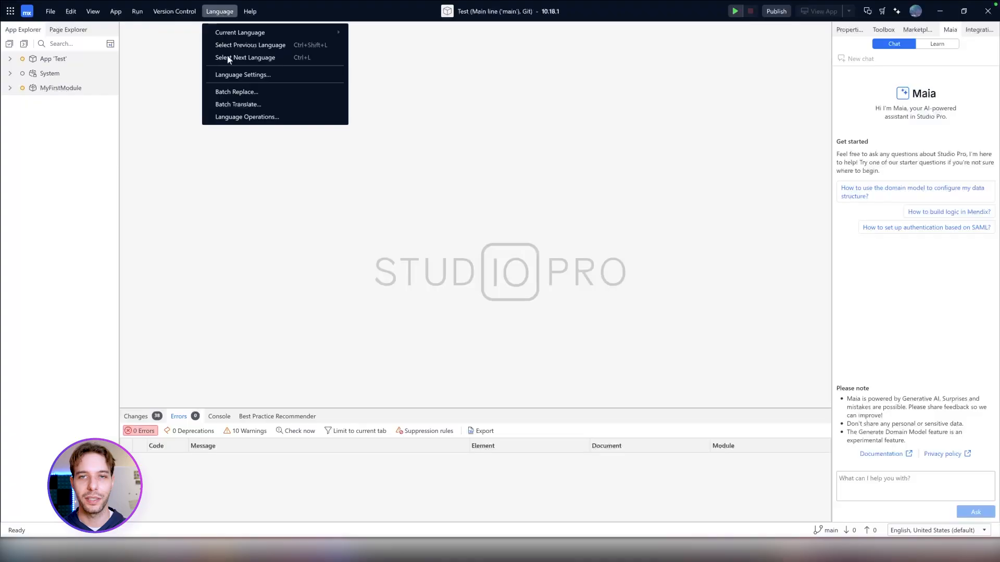
click(238, 104)
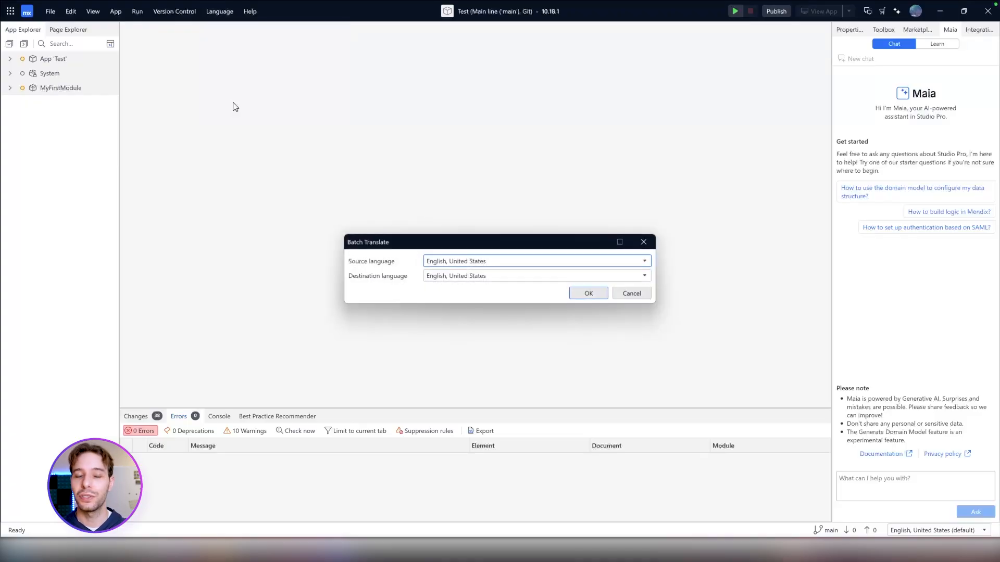
click(535, 275)
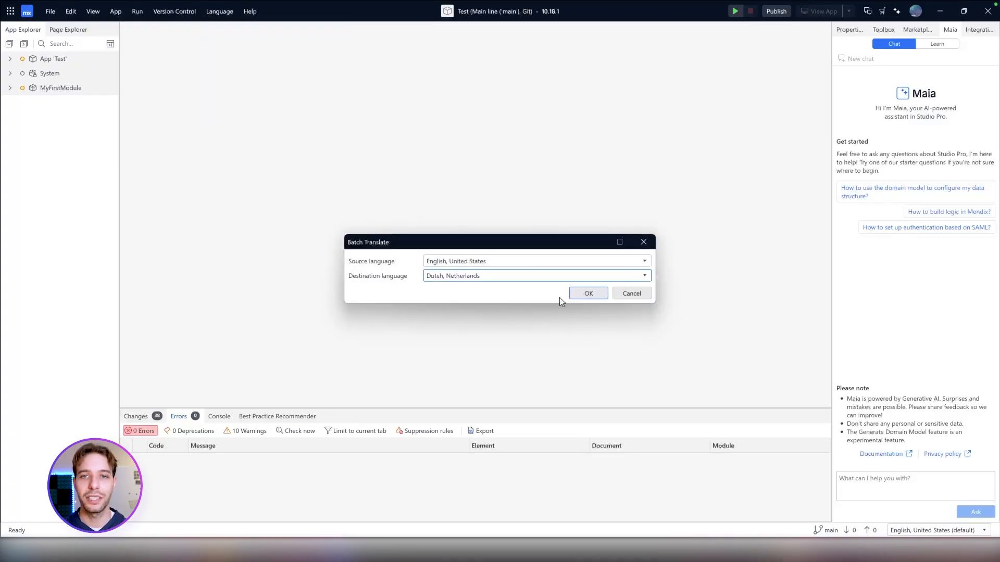
click(588, 294)
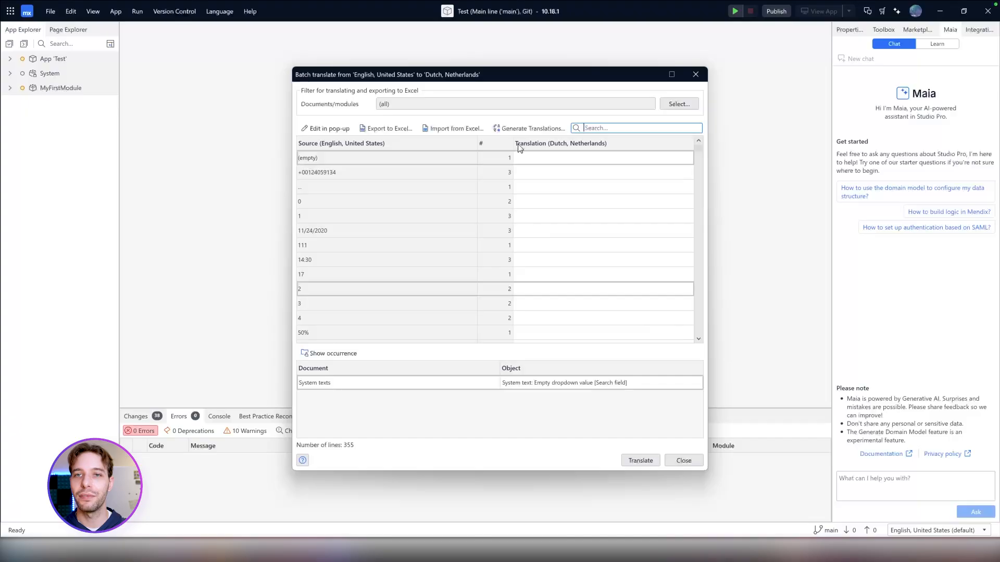
click(530, 129)
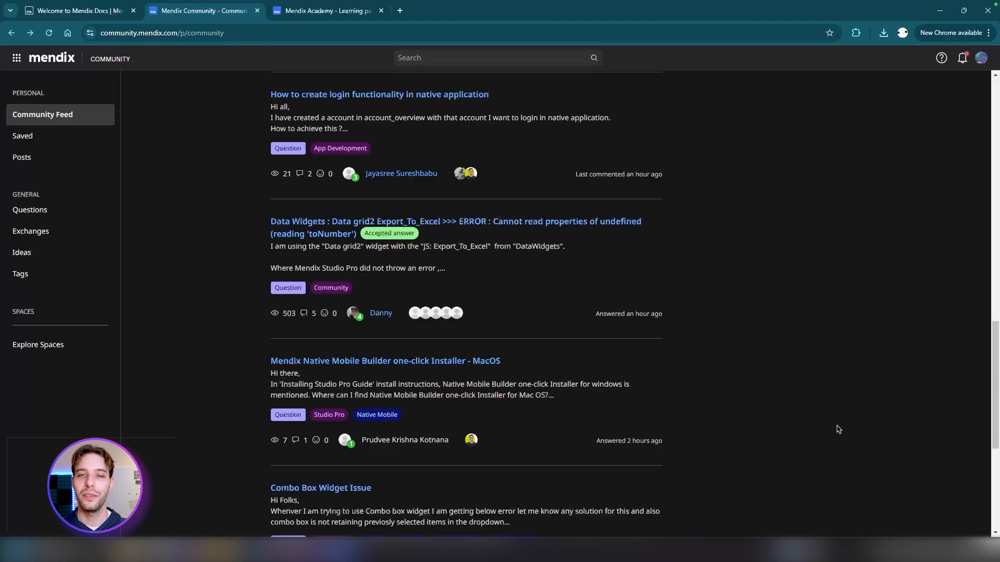
mouse_move(788, 374)
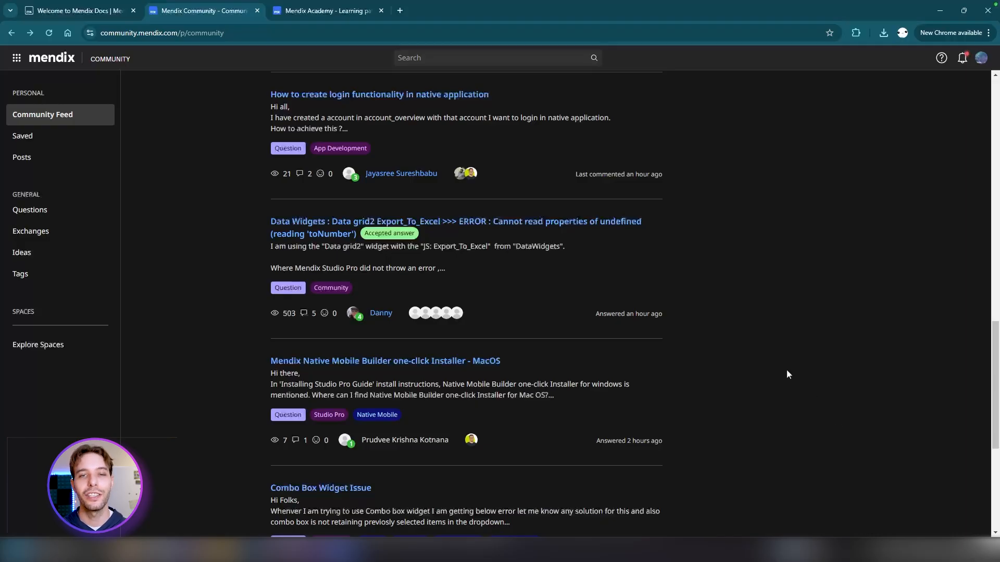
mouse_move(337, 225)
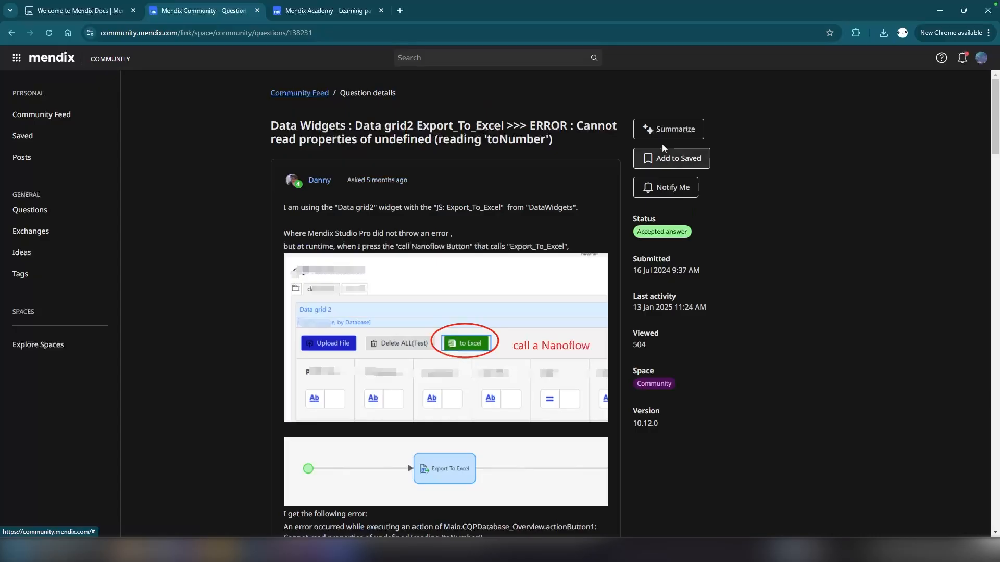
Summarize the Data grid 2 Export_To_Excel community question with the AI Summarize button.
click(668, 130)
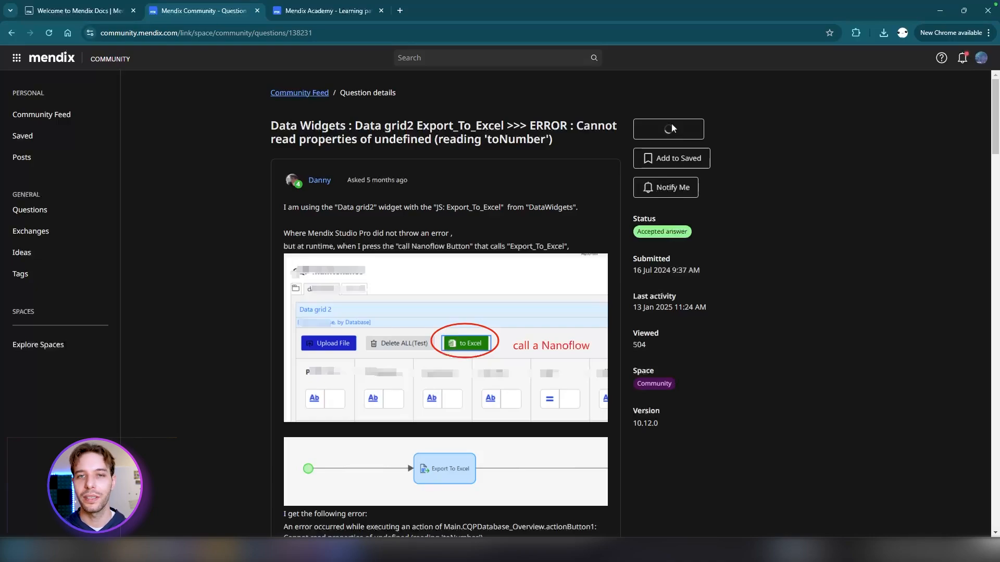
click(666, 129)
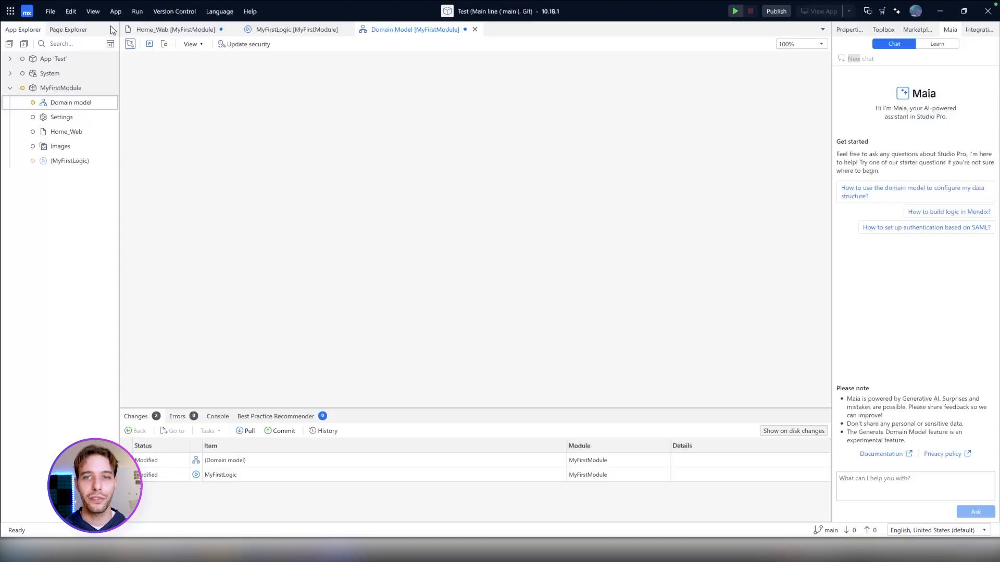
In Preferences > New features, enable the experimental domain model generator and confirm.
click(70, 10)
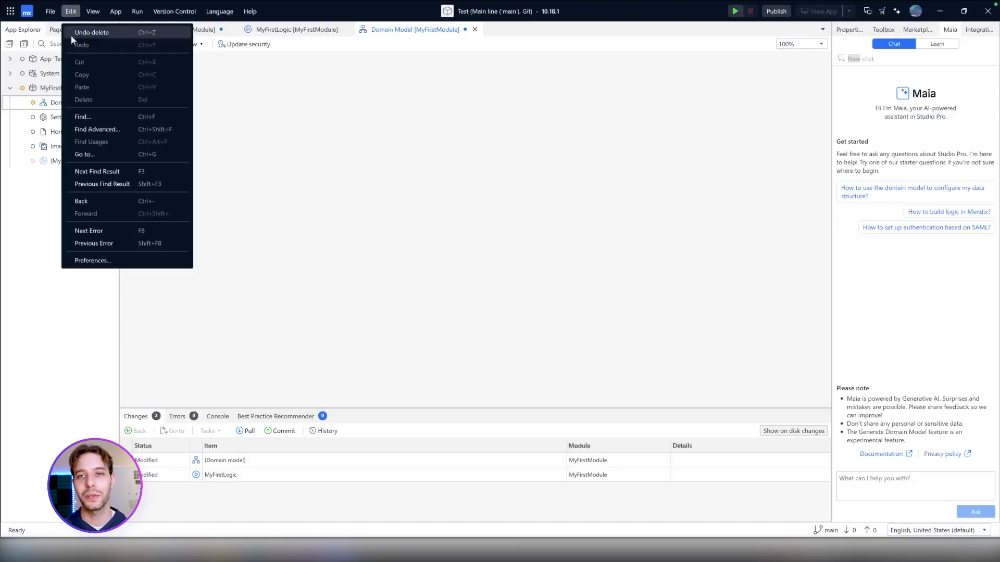
click(92, 260)
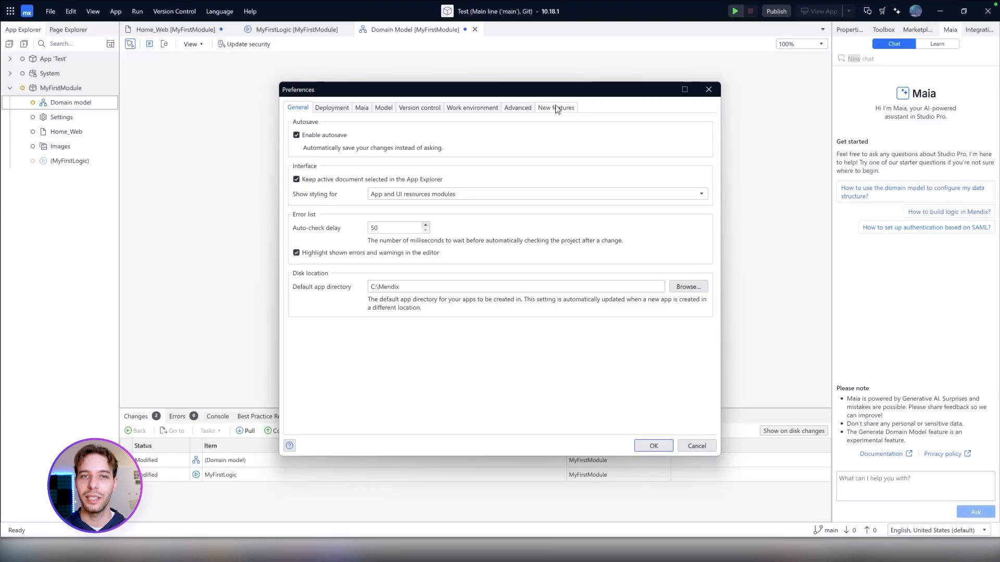
click(555, 108)
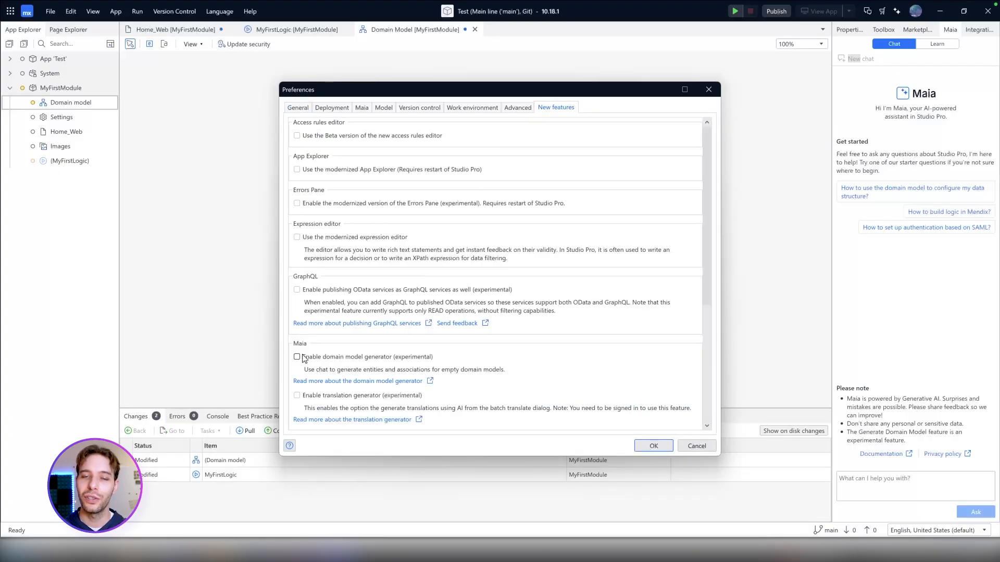
click(297, 356)
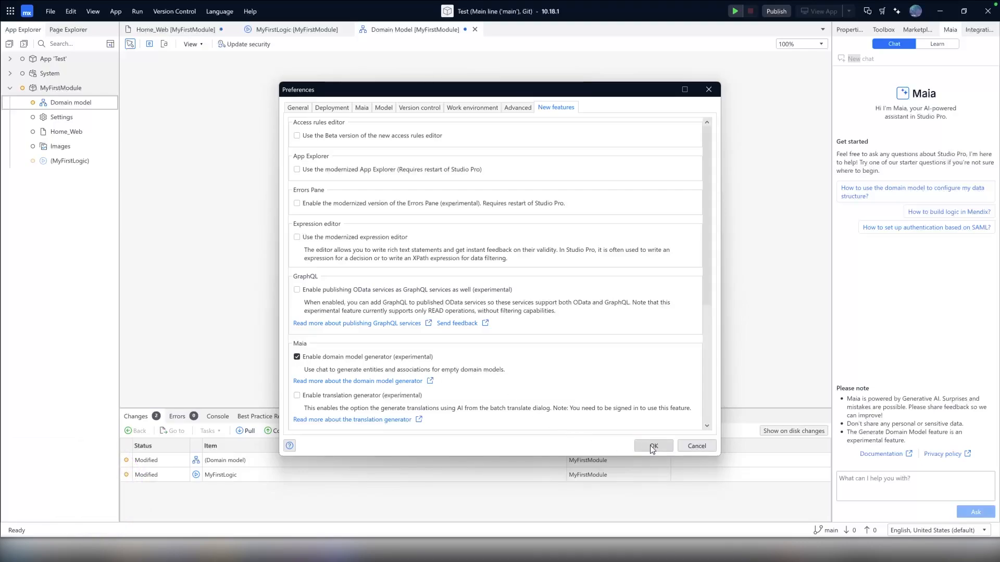
click(651, 447)
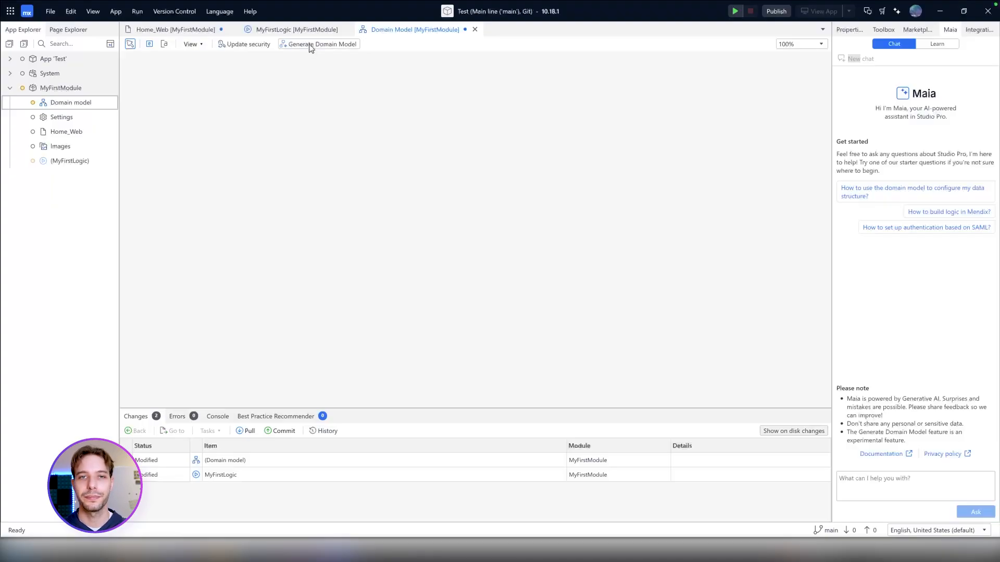
Send Maia's domain model generator a bike rental app description with bikes and customers.
click(322, 44)
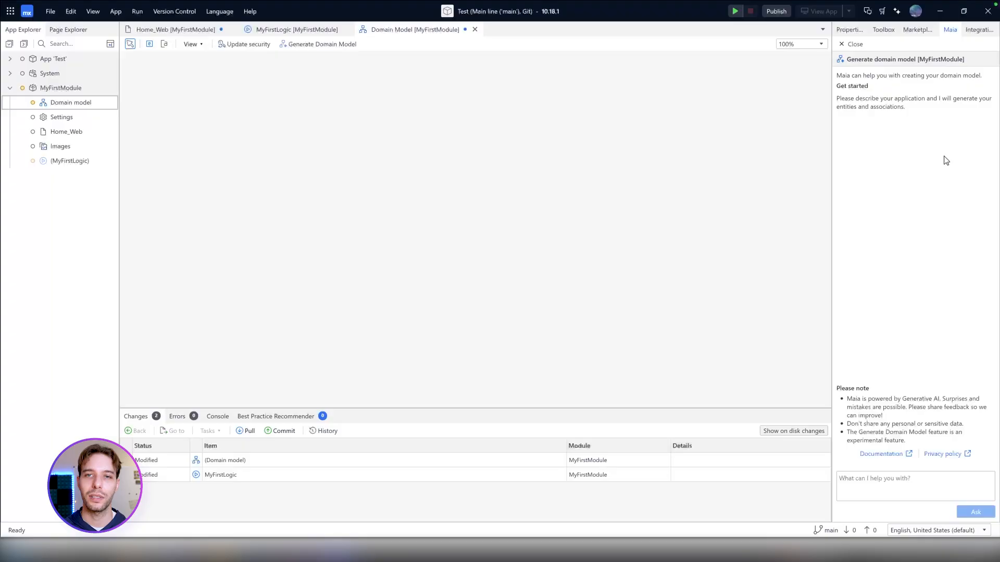
click(915, 486)
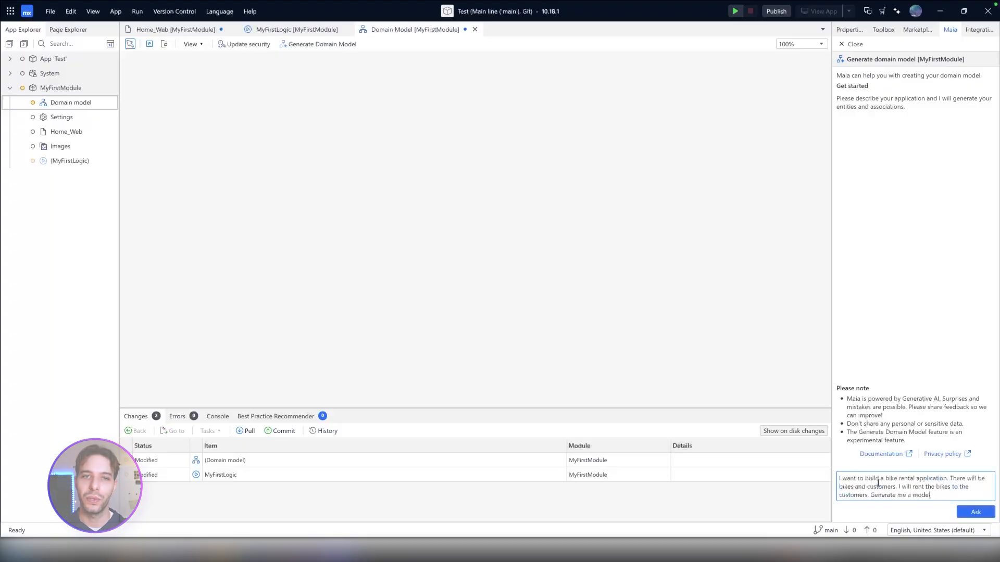
click(975, 512)
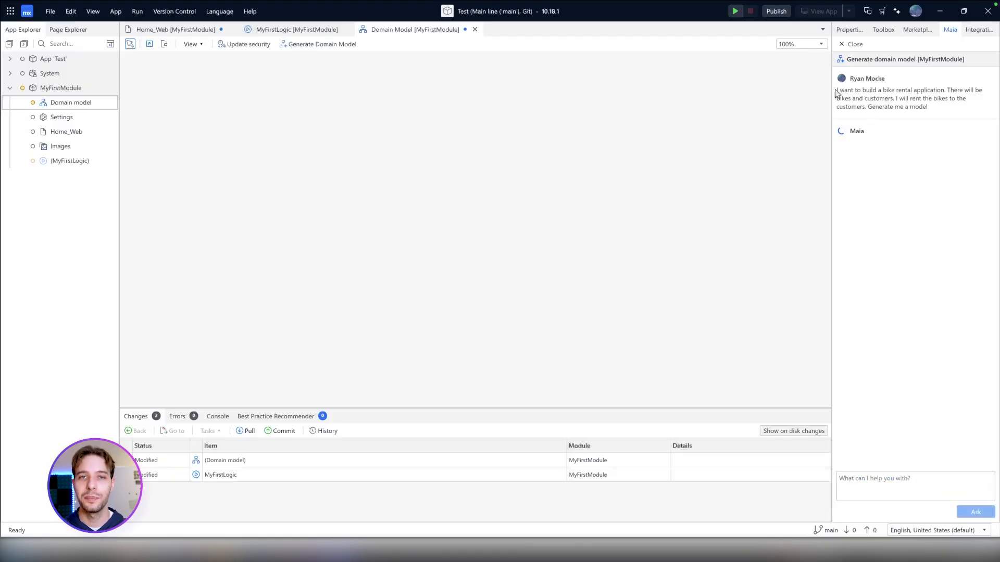
drag(842, 89, 941, 89)
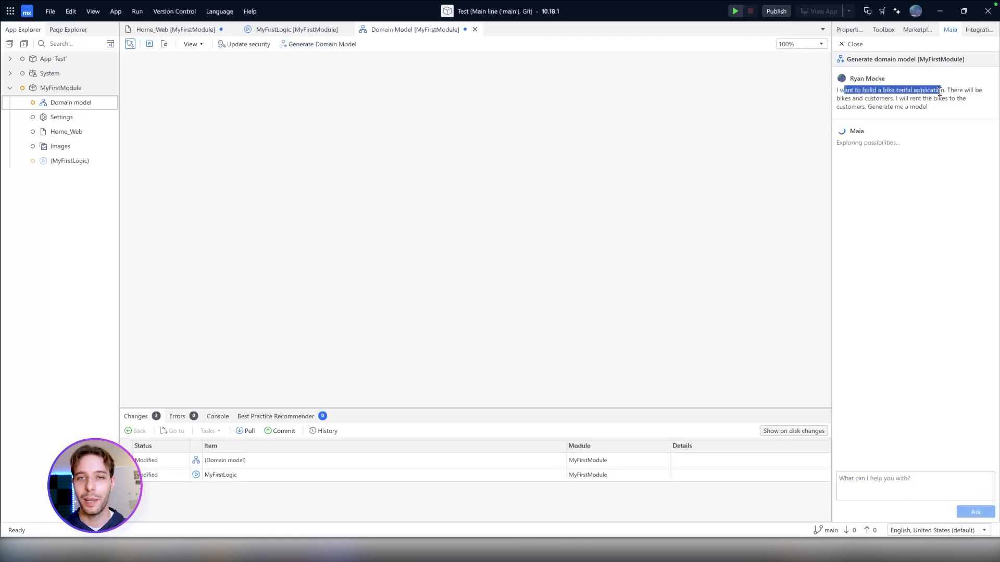